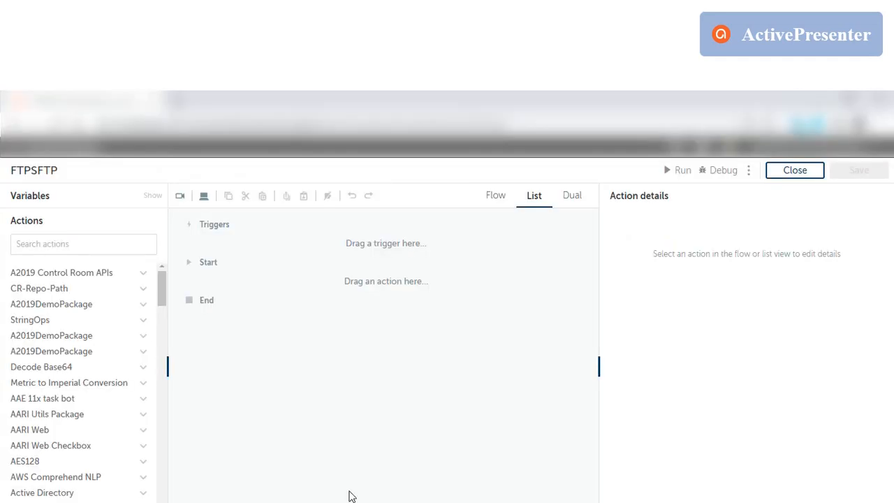
Search the actions for FTP and add Ftp/Sftp Connect with session FtpSession.
{"action": "left_click", "coordinate": [83, 244]}
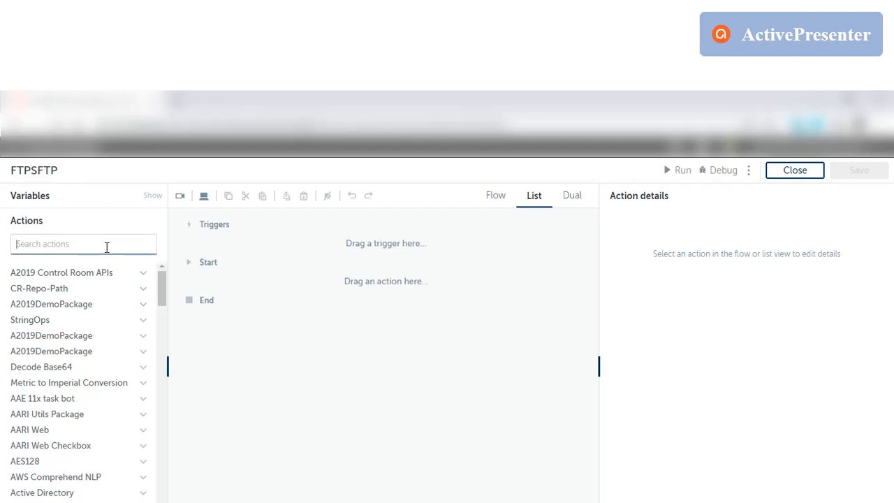
{"action": "type", "text": "FTP"}
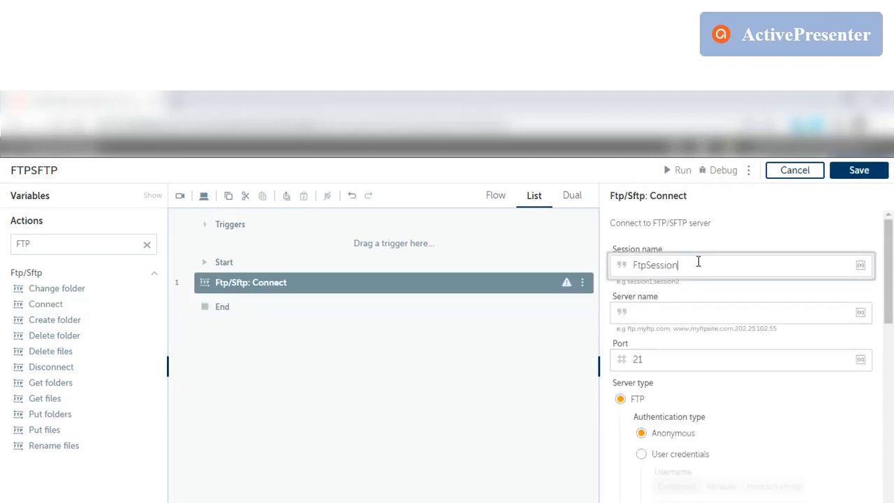
{"action": "mouse_move", "coordinate": [45, 398]}
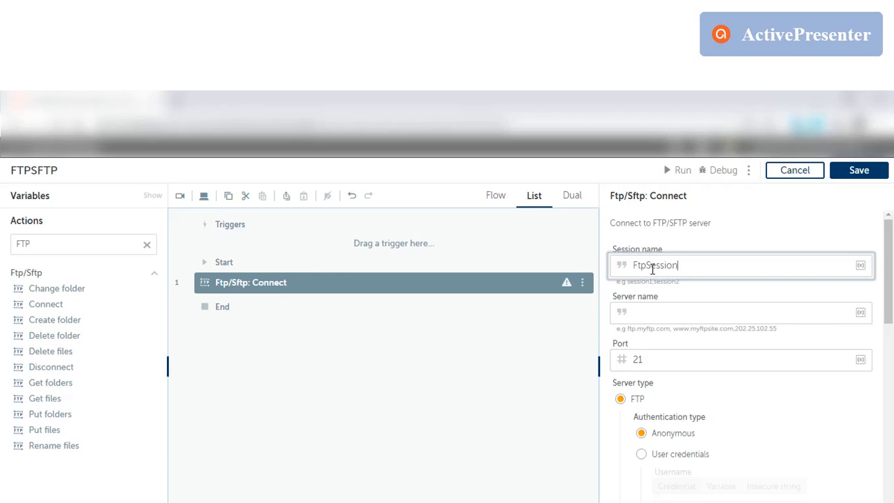
{"action": "mouse_move", "coordinate": [55, 320]}
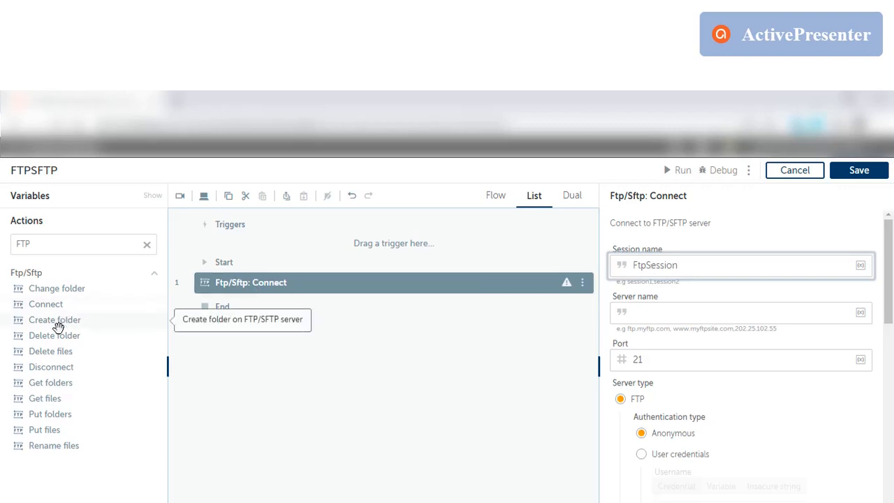
{"action": "mouse_move", "coordinate": [293, 284]}
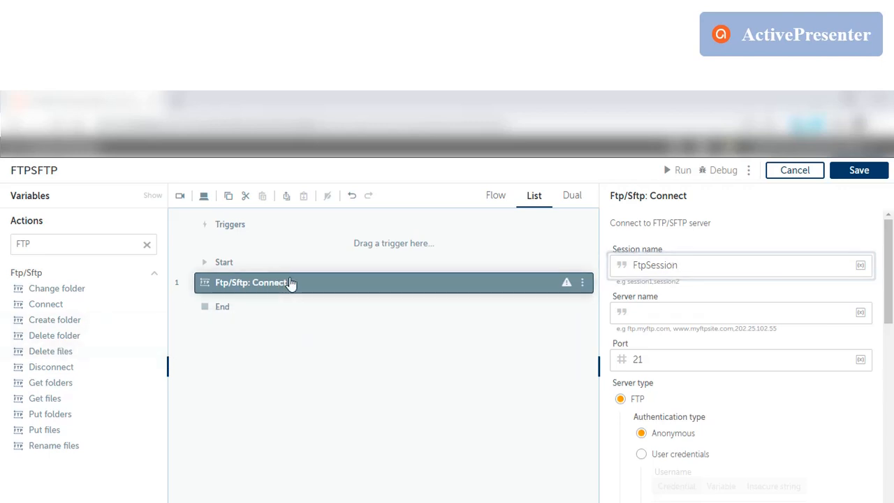
Point Connect at server localhost on port 21 using Anonymous authentication.
{"action": "left_click", "coordinate": [740, 313]}
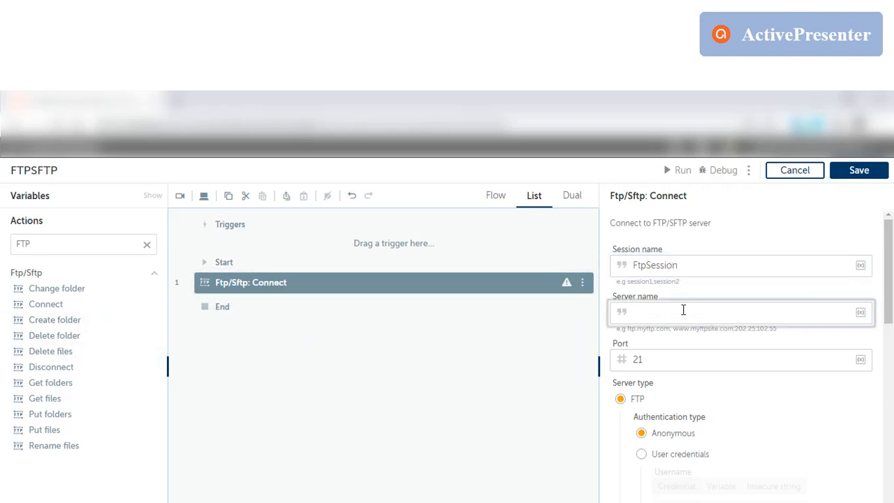
{"action": "type", "text": "localhost"}
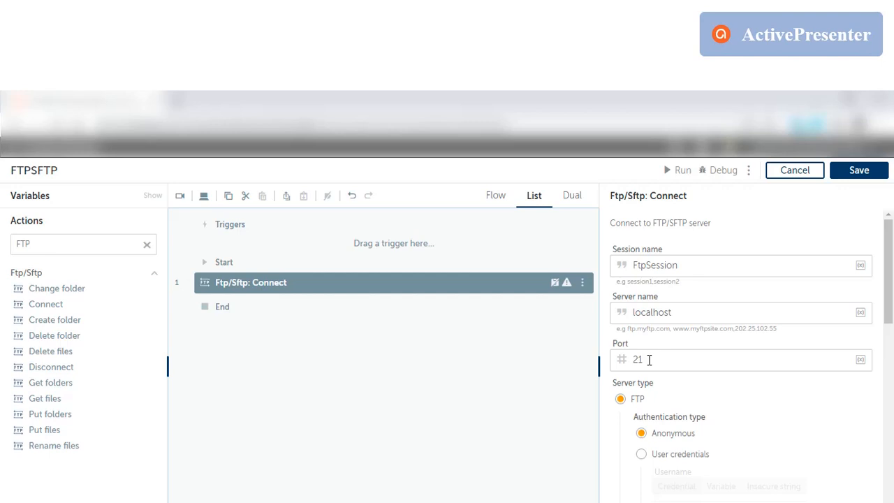
{"action": "scroll", "scroll_direction": "down", "scroll_amount": 3}
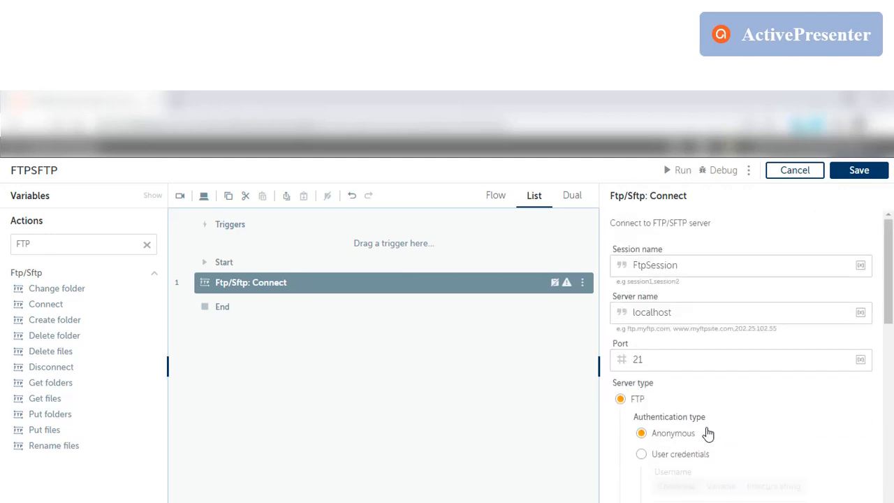
{"action": "mouse_move", "coordinate": [680, 454]}
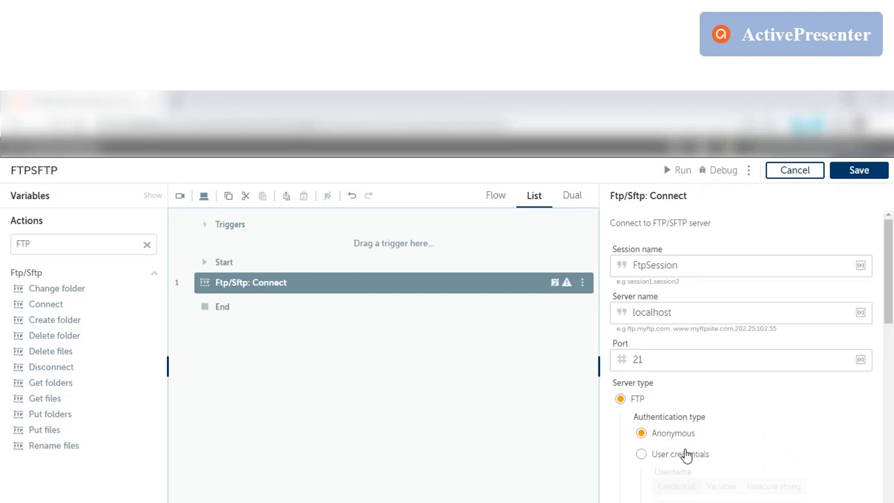
{"action": "mouse_move", "coordinate": [705, 438]}
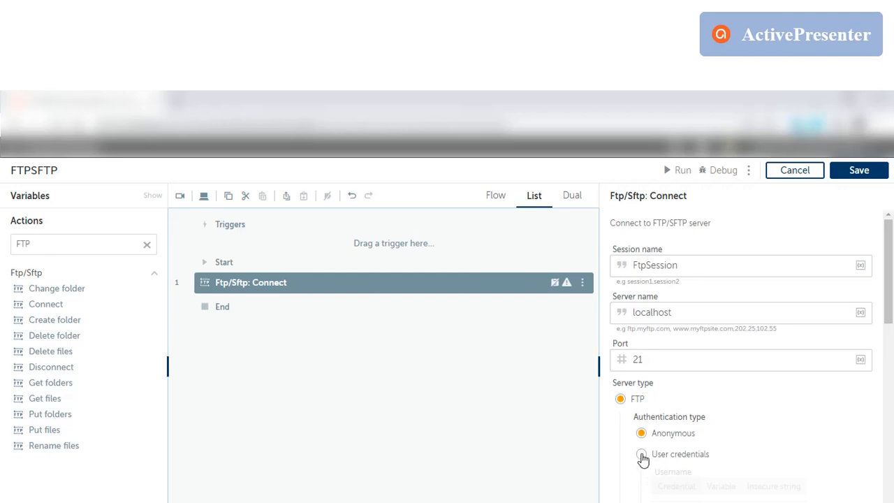
{"action": "left_click", "coordinate": [639, 453]}
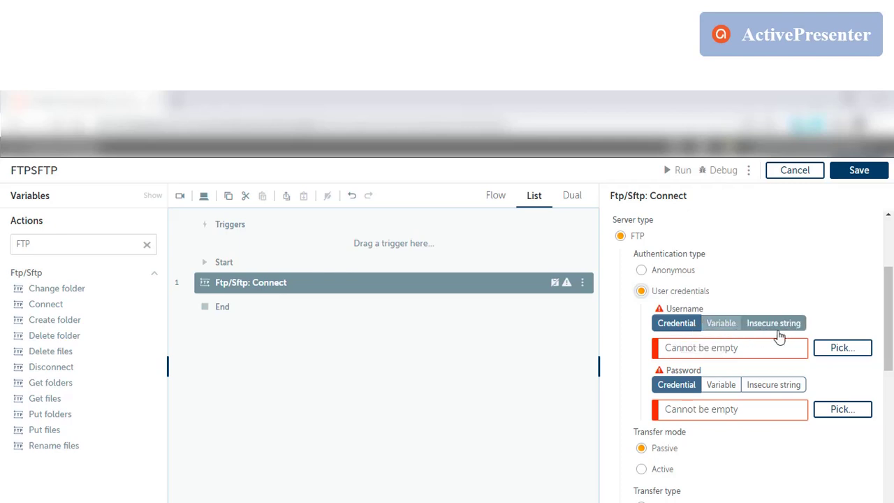
{"action": "left_click", "coordinate": [641, 270]}
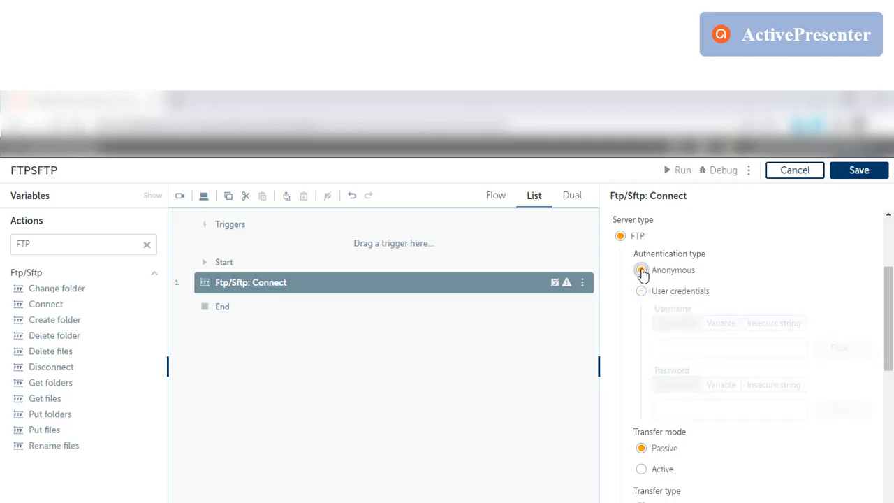
{"action": "left_click", "coordinate": [641, 269]}
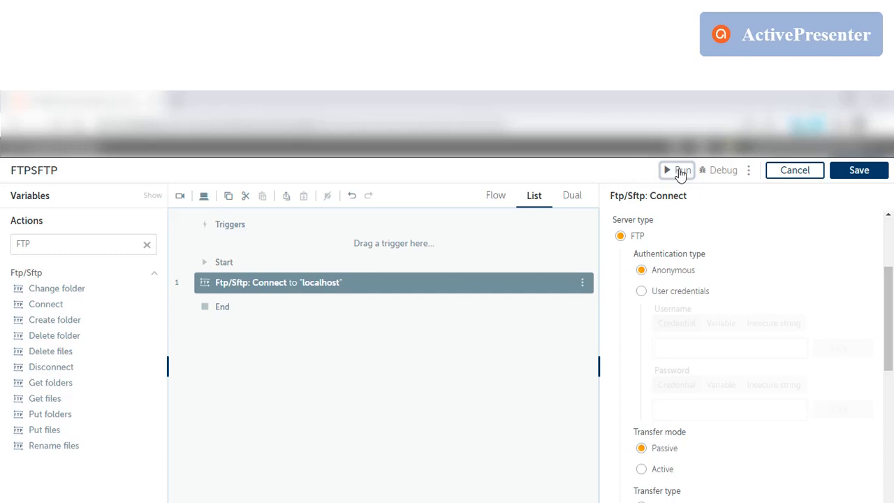
Run the connect-only bot and close the 'Your bot has run successfully!' message.
{"action": "left_click", "coordinate": [677, 169]}
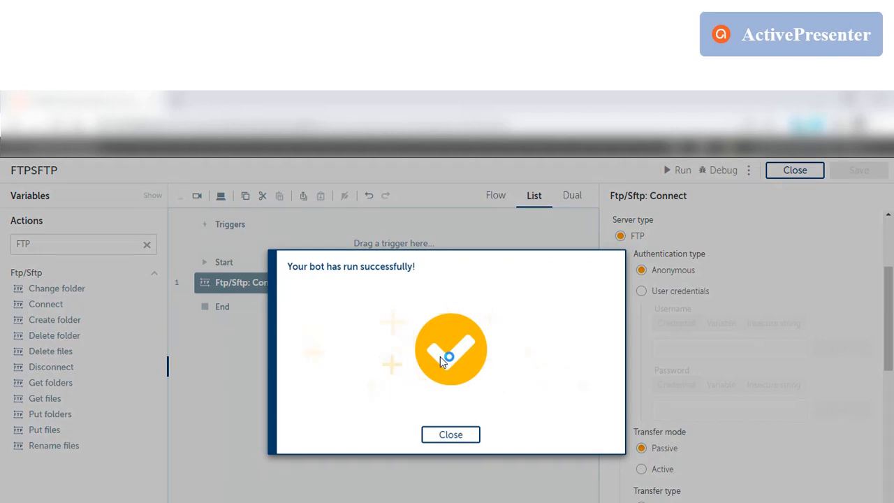
{"action": "left_click", "coordinate": [450, 434]}
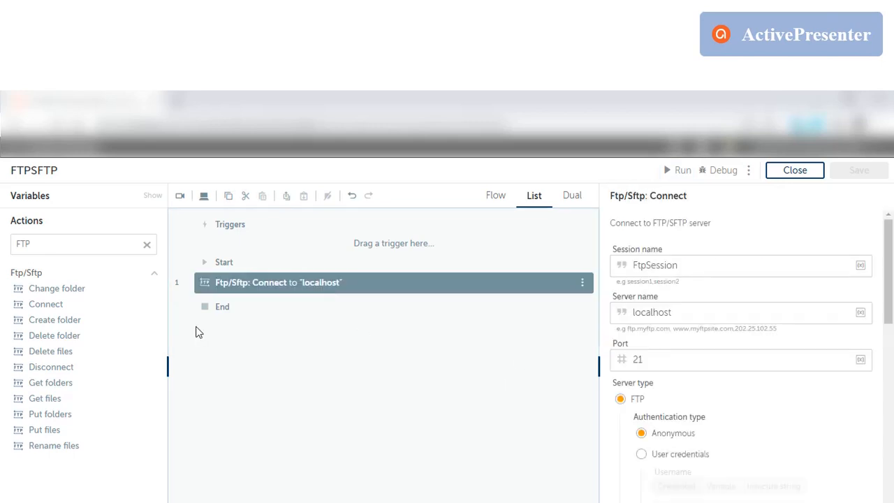
{"action": "left_click_drag", "start_coordinate": [44, 430], "coordinate": [189, 403]}
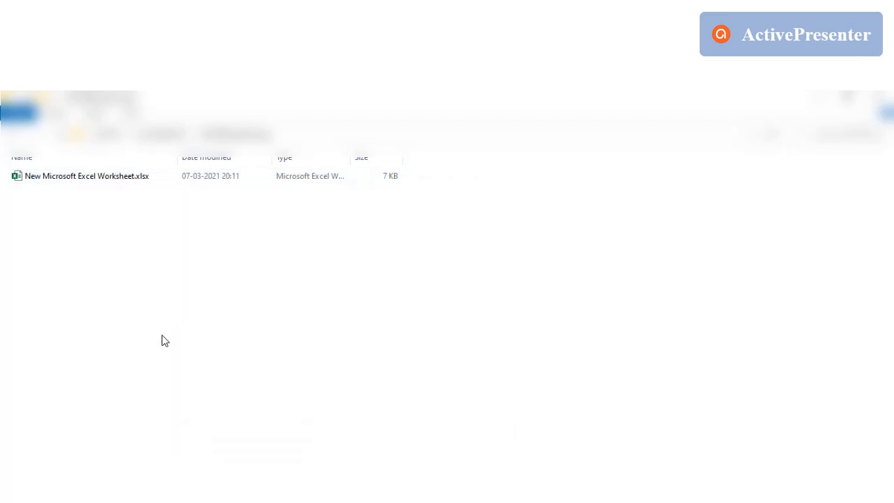
Open the local folder holding New Microsoft Excel Worksheet.xlsx in File Explorer.
{"action": "left_click", "coordinate": [87, 176]}
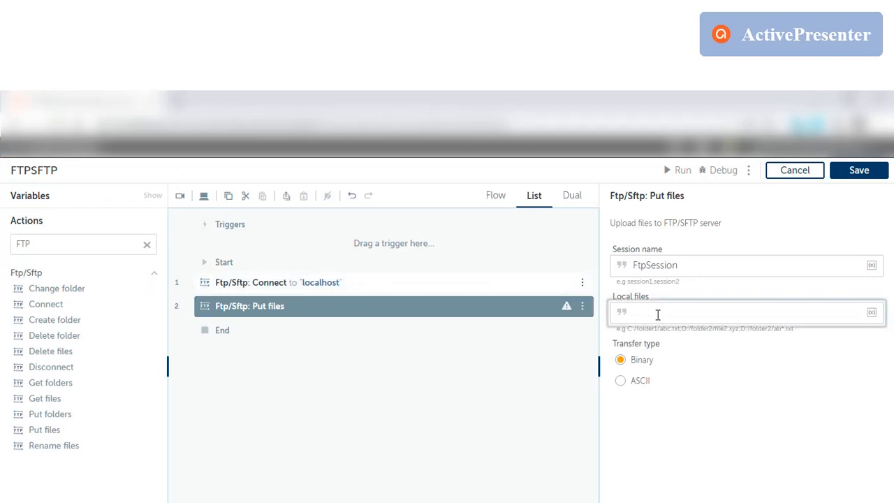
Set the Put files local files to D:\A2019Programming\*.xlsx.
{"action": "left_click", "coordinate": [656, 312]}
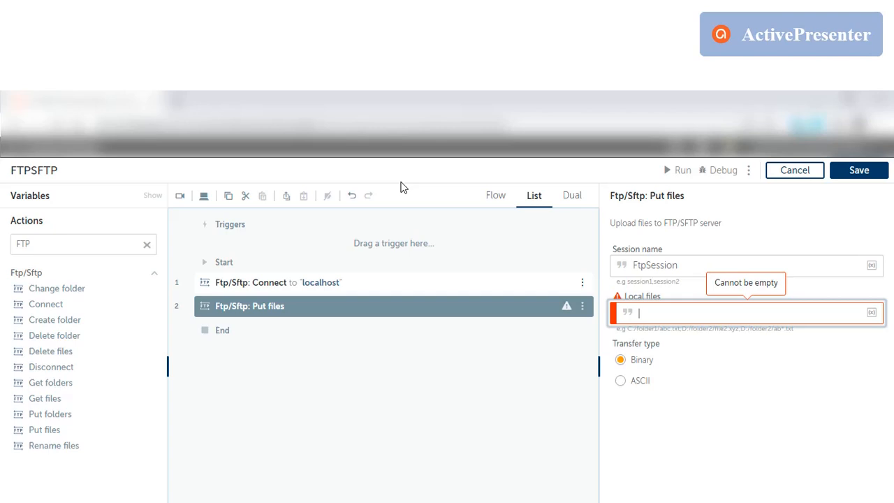
{"action": "type", "text": "D:\\A2019Programming\\*"}
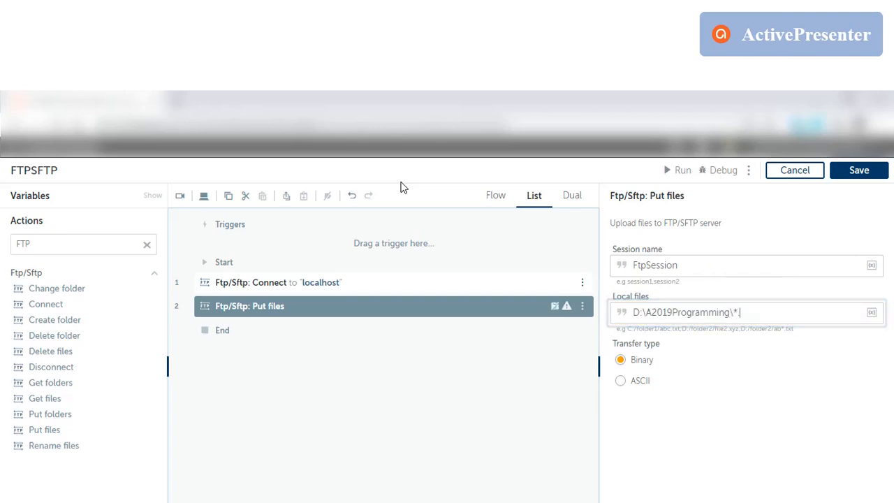
{"action": "type", "text": ".xlsx"}
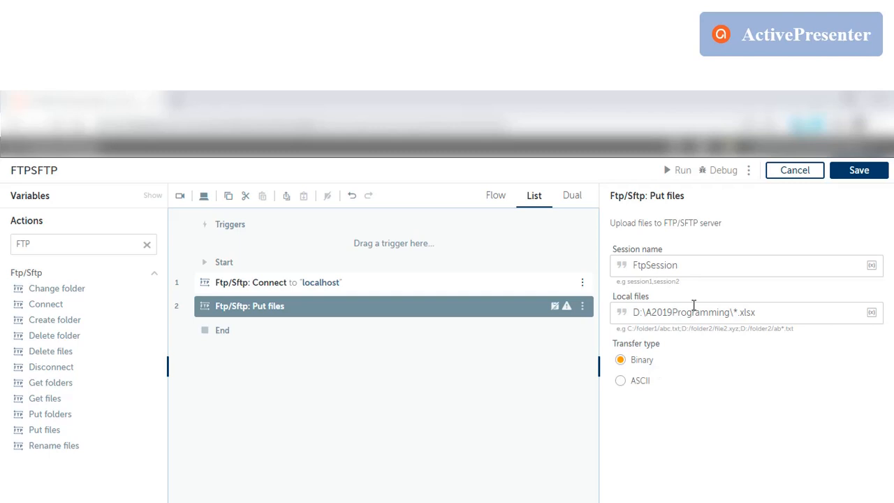
{"action": "mouse_move", "coordinate": [693, 368]}
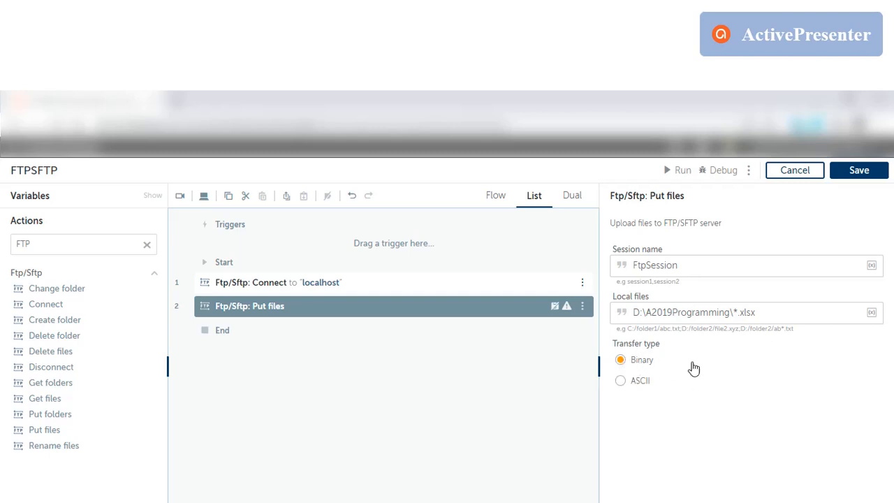
{"action": "mouse_move", "coordinate": [302, 321]}
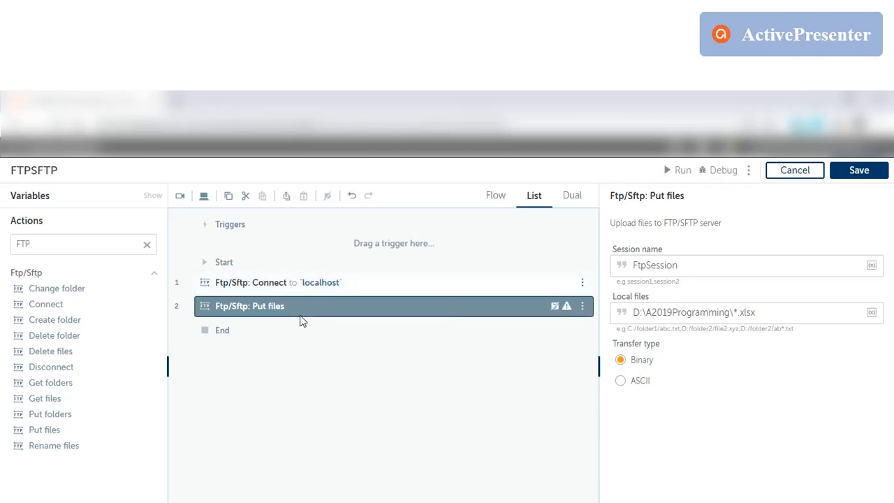
{"action": "mouse_move", "coordinate": [49, 352]}
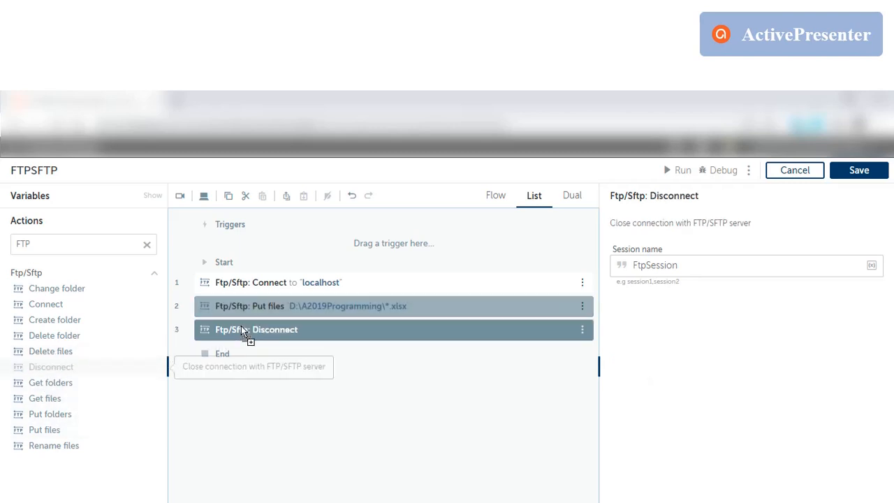
Review the Connect, Put files and Disconnect step settings.
{"action": "left_click", "coordinate": [271, 282]}
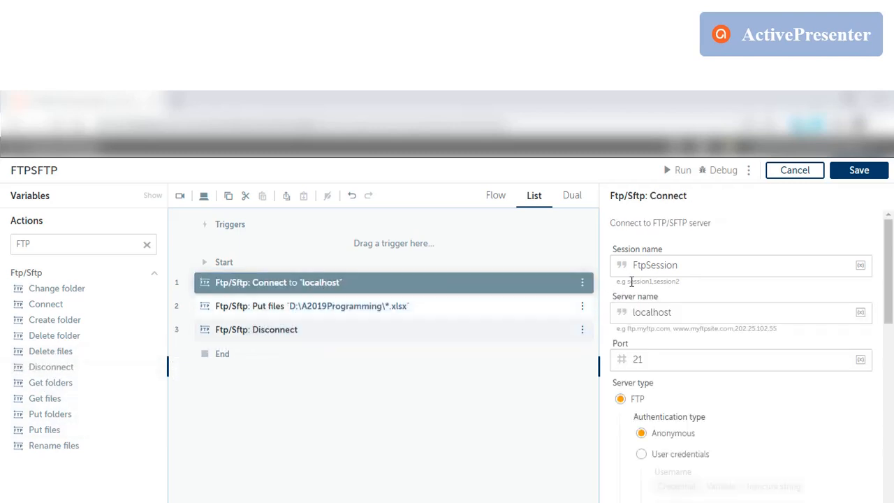
{"action": "left_click", "coordinate": [310, 306]}
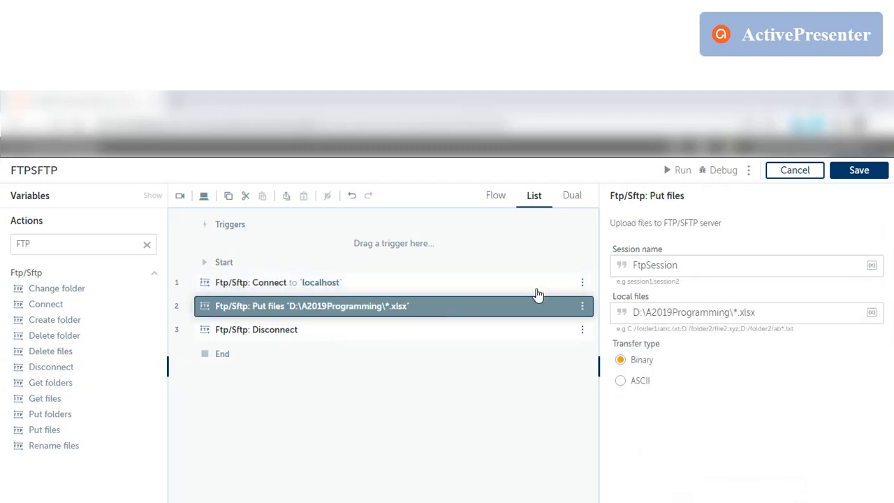
{"action": "left_click", "coordinate": [257, 330]}
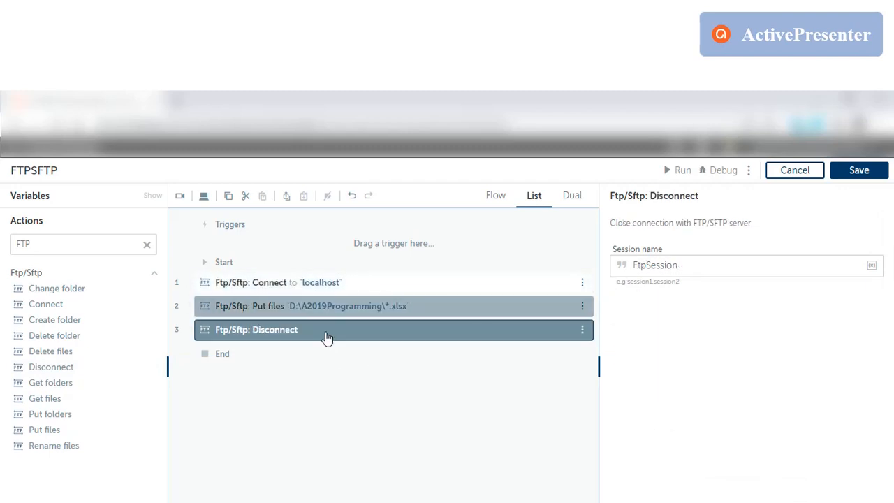
{"action": "left_click", "coordinate": [271, 283]}
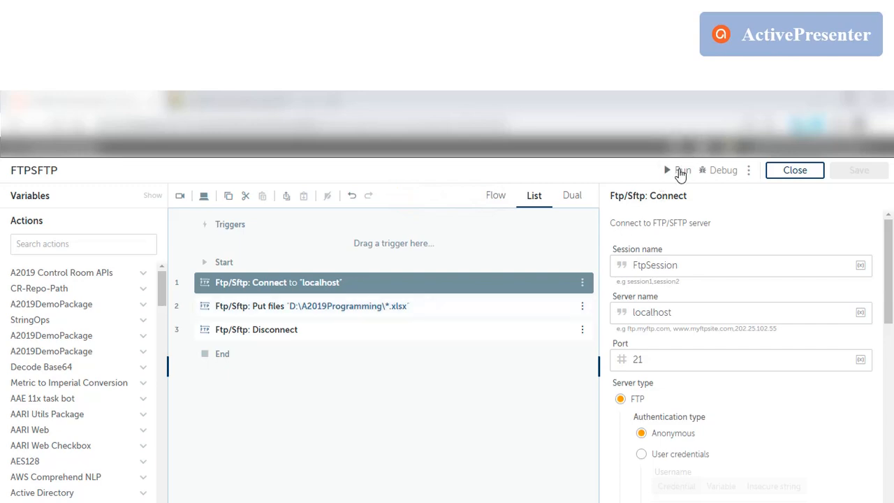
Run the Connect, Put files, Disconnect bot and close the success dialog.
{"action": "left_click", "coordinate": [680, 169]}
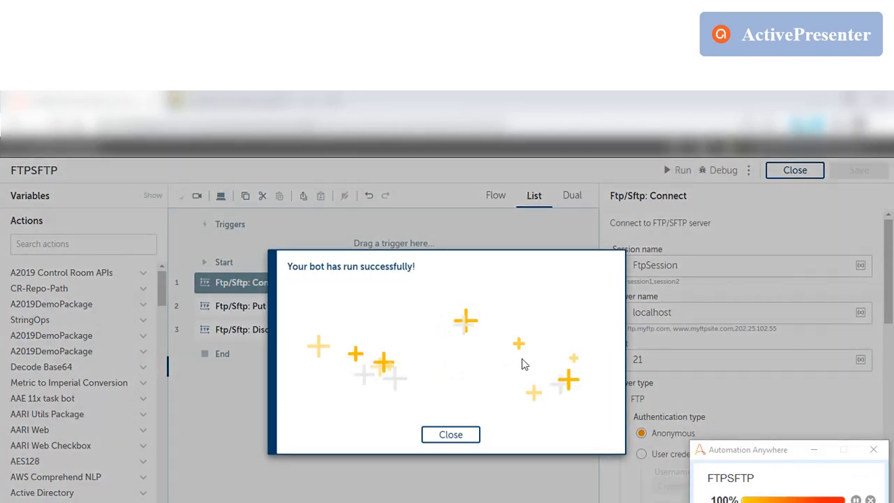
{"action": "left_click", "coordinate": [451, 435]}
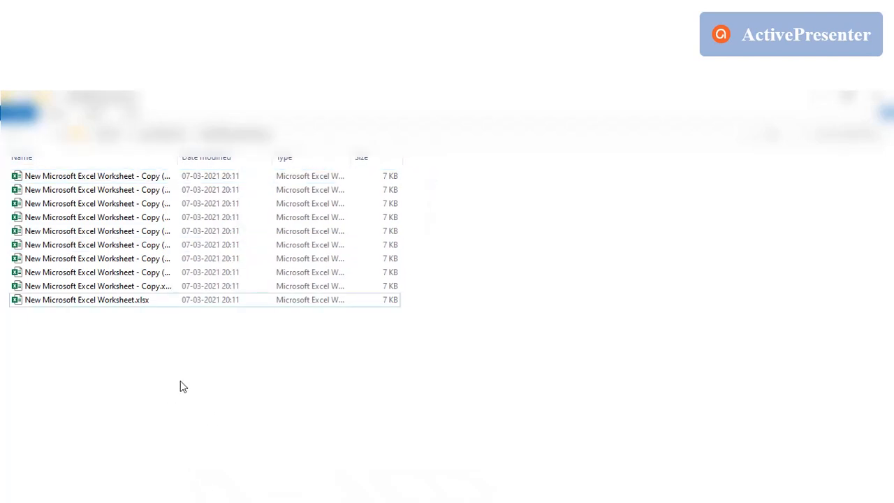
Leave the ten Excel worksheets in Explorer and return to the bot editor.
{"action": "key", "text": "ctrl+a"}
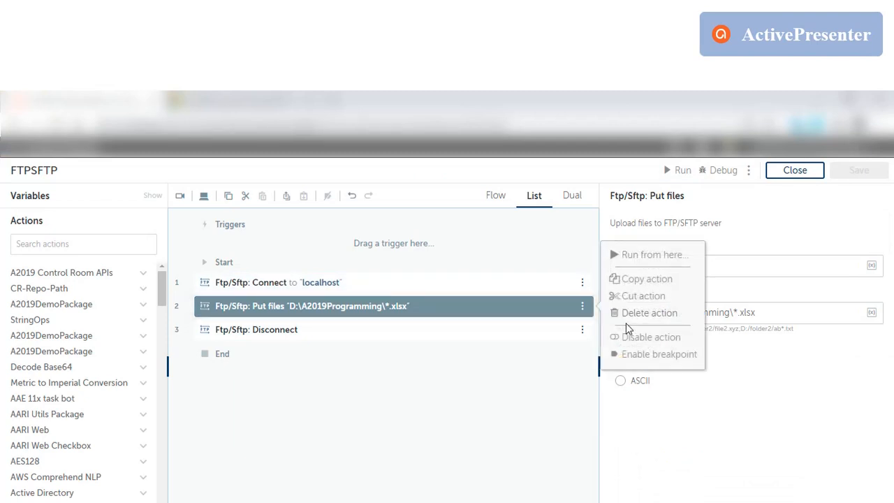
Disable Put files and add Get files fetching /*.xlsx into D:\A2019Programming.
{"action": "left_click", "coordinate": [650, 336]}
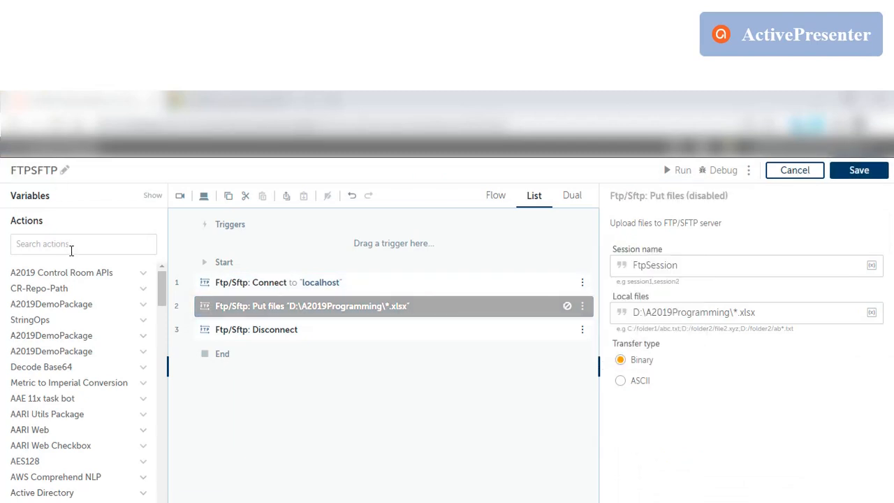
{"action": "type", "text": "ftp"}
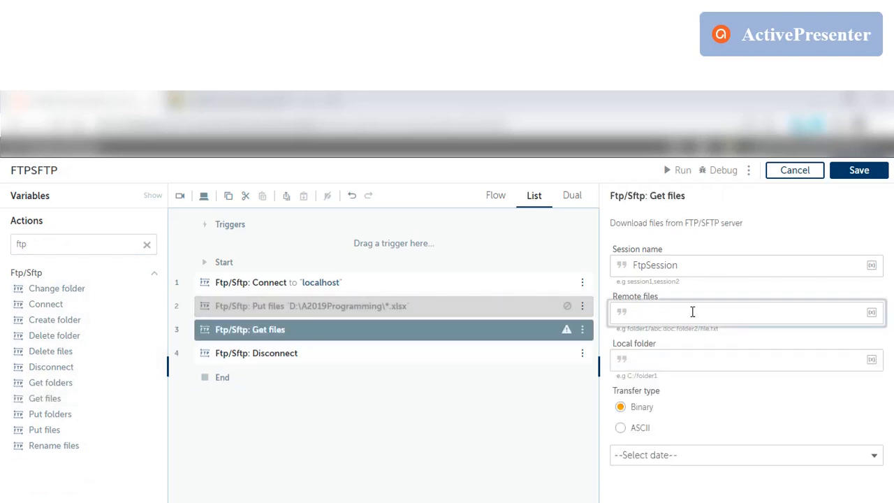
{"action": "left_click", "coordinate": [692, 312]}
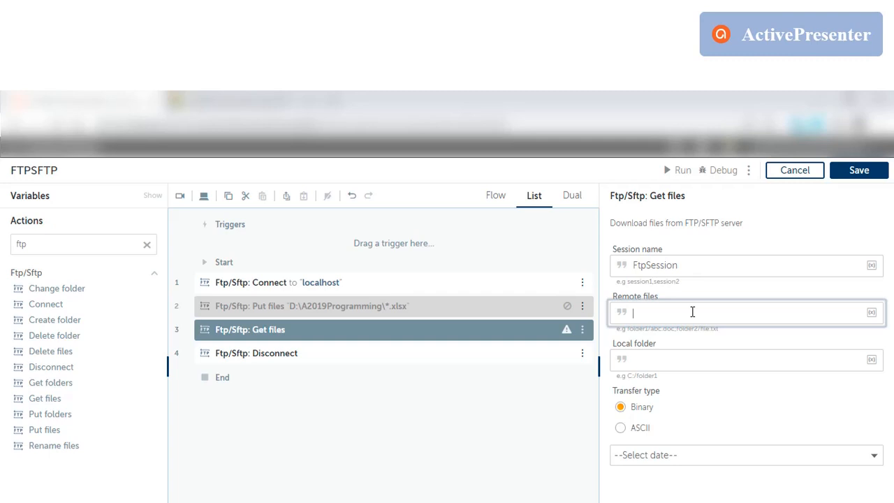
{"action": "type", "text": "/"}
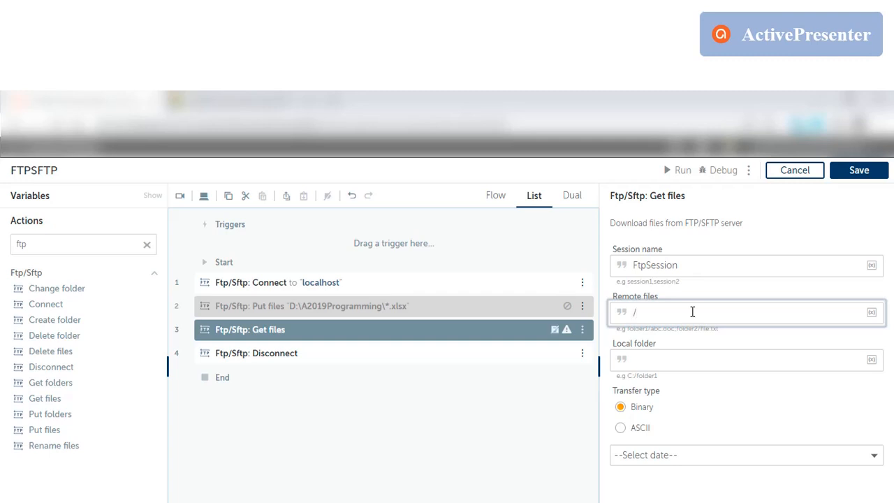
{"action": "type", "text": "*"}
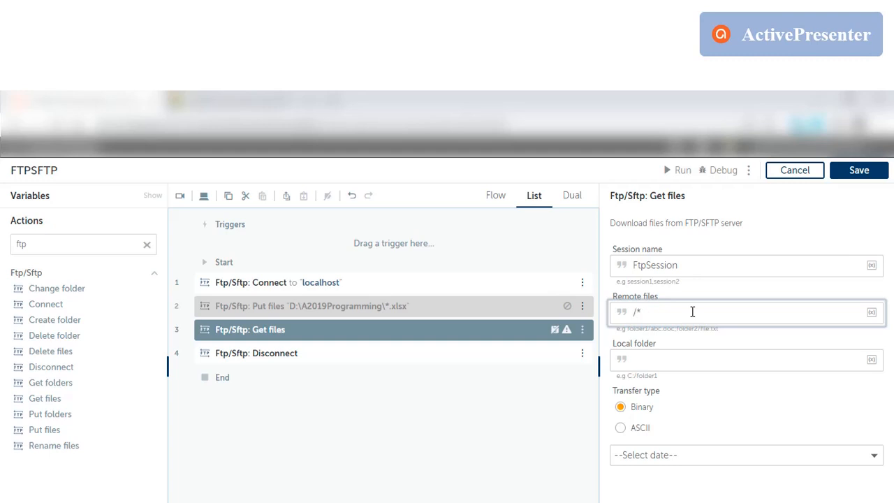
{"action": "type", "text": ".xlsx"}
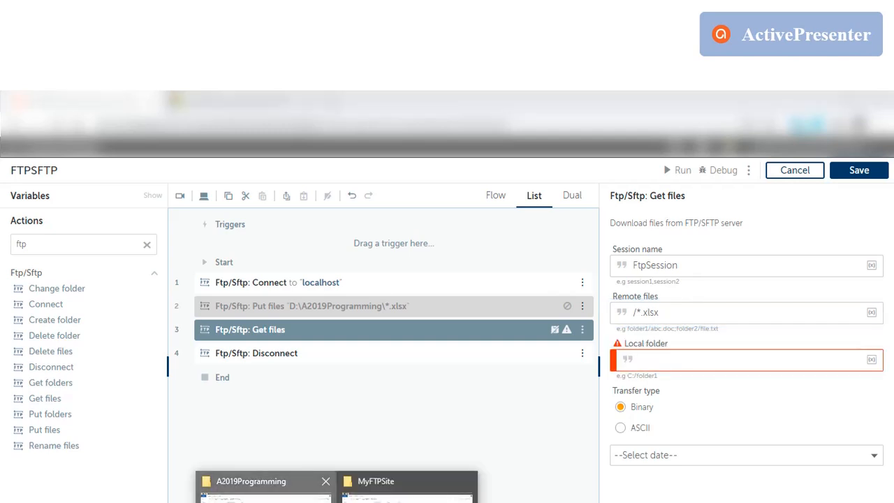
{"action": "type", "text": "D:\\A2019Programming"}
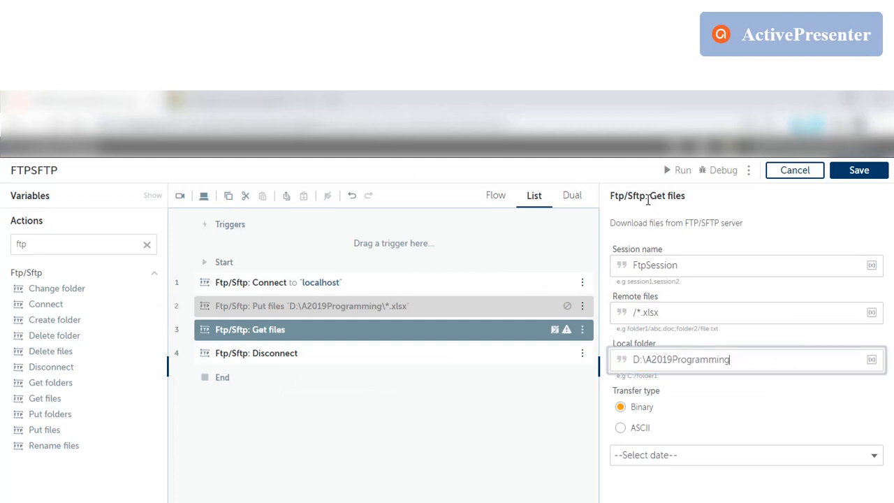
{"action": "mouse_move", "coordinate": [681, 171]}
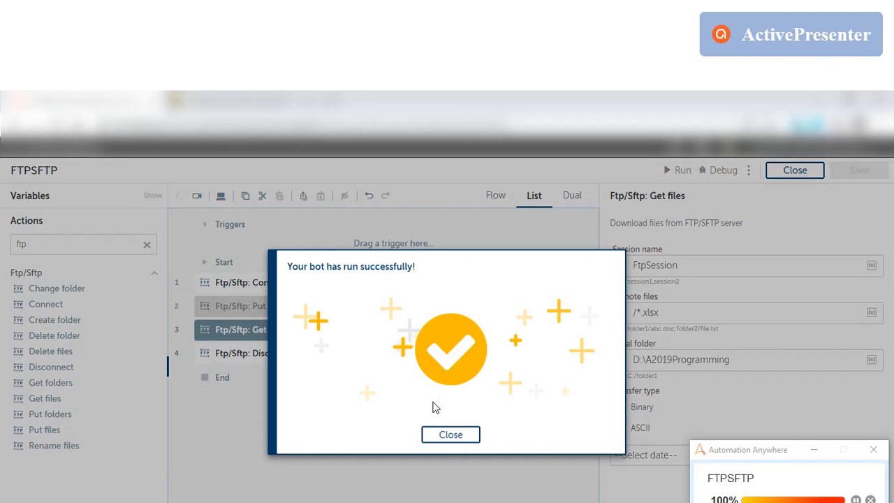
Close the 'Your bot has run successfully!' dialog after the Get files run.
{"action": "left_click", "coordinate": [450, 434]}
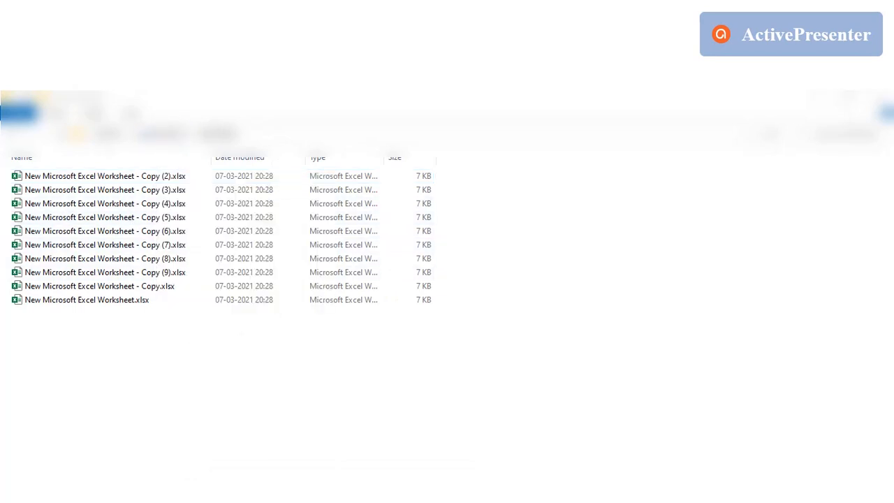
Create a new SUBFOLDER1 folder beside the worksheets in File Explorer, then return to the bot editor.
{"action": "key", "text": "ctrl+a"}
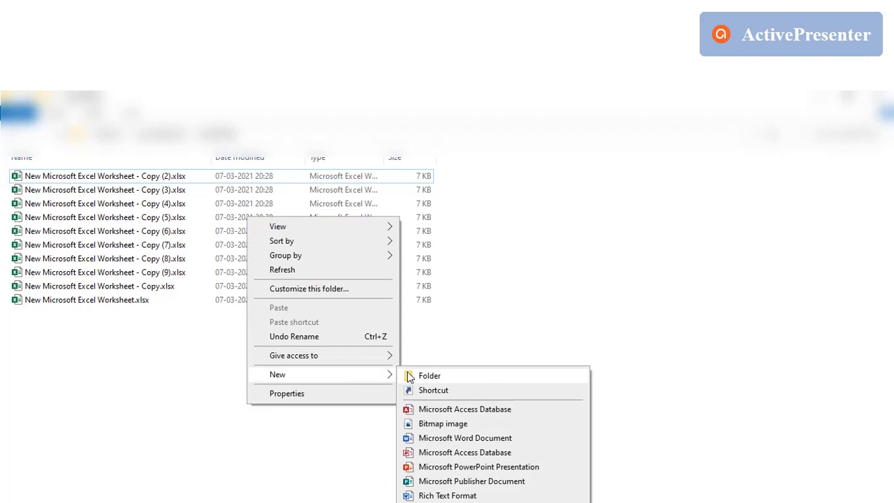
{"action": "left_click", "coordinate": [430, 376]}
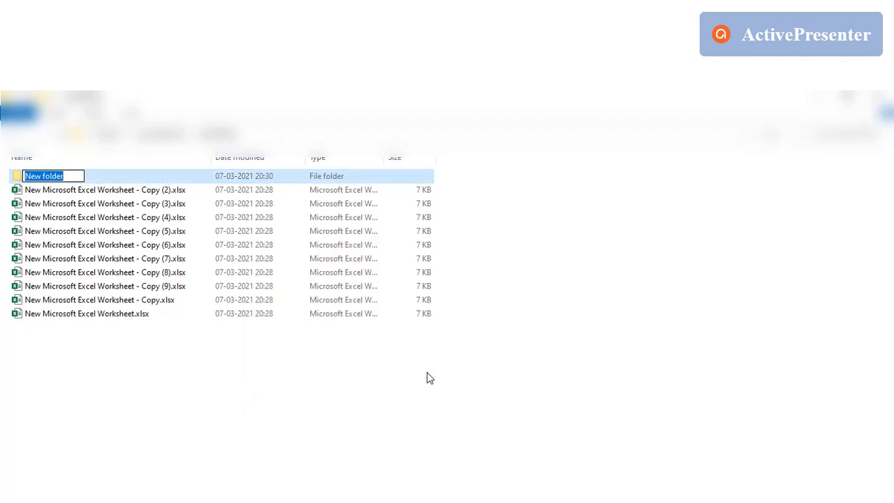
{"action": "type", "text": "SUBFOLDER1"}
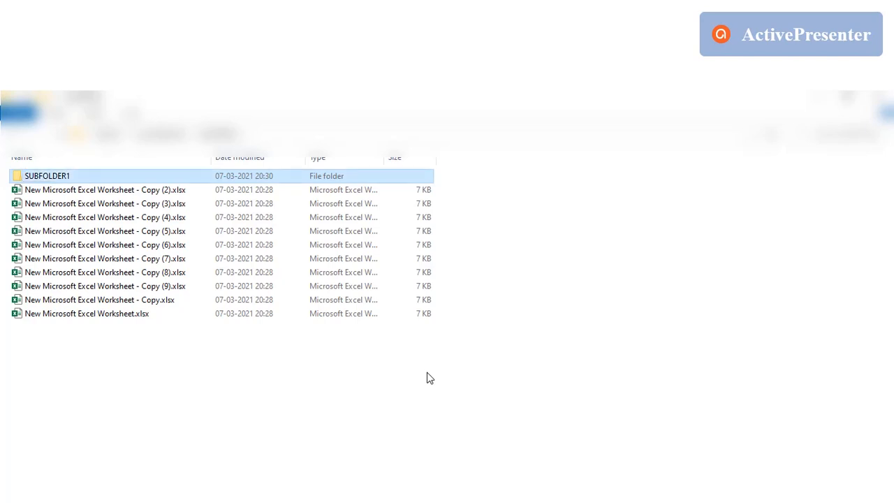
{"action": "left_click", "coordinate": [104, 189]}
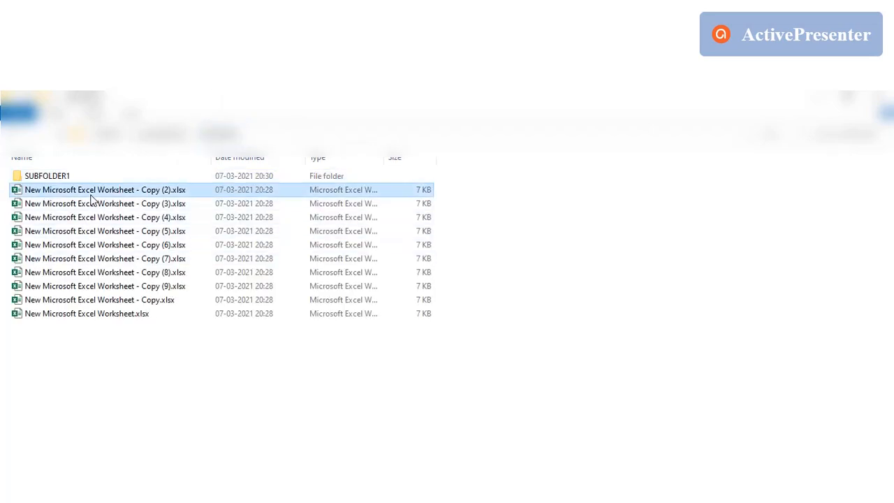
{"action": "key", "text": "ctrl+a"}
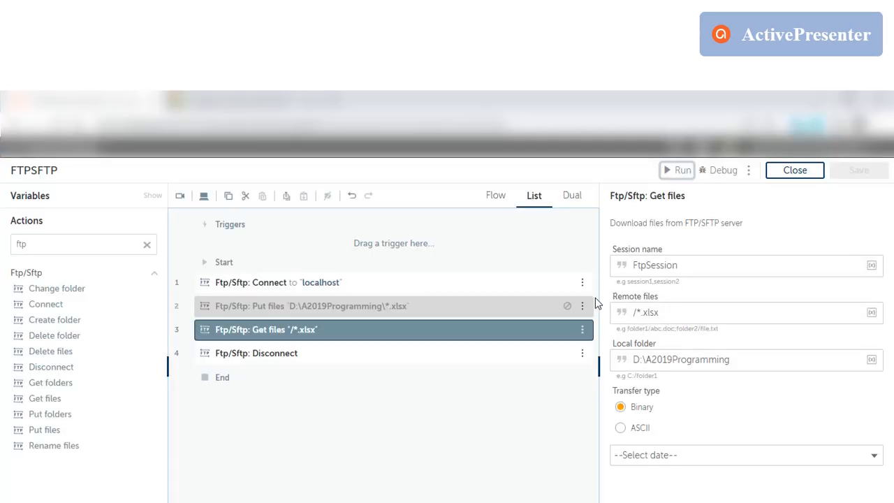
{"action": "left_click", "coordinate": [646, 312]}
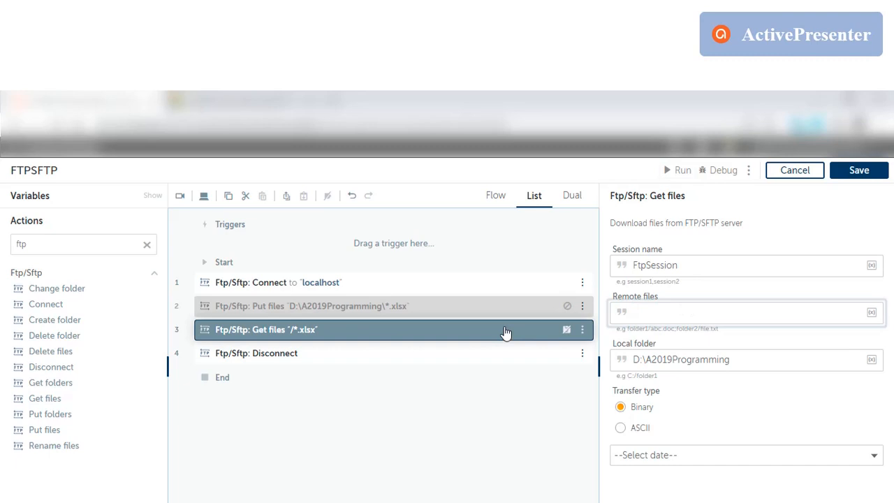
Enter /SUBFOLDER1/SUBFOLDER2/*.XLSX as the Get files remote path and run the bot.
{"action": "type", "text": "/SUB"}
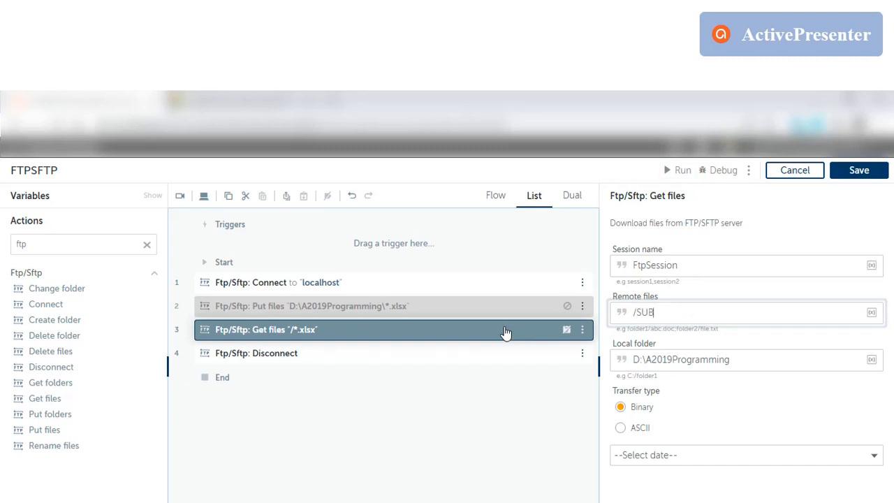
{"action": "type", "text": "FOLDER1/SUBFOLDER2/*.XLSX"}
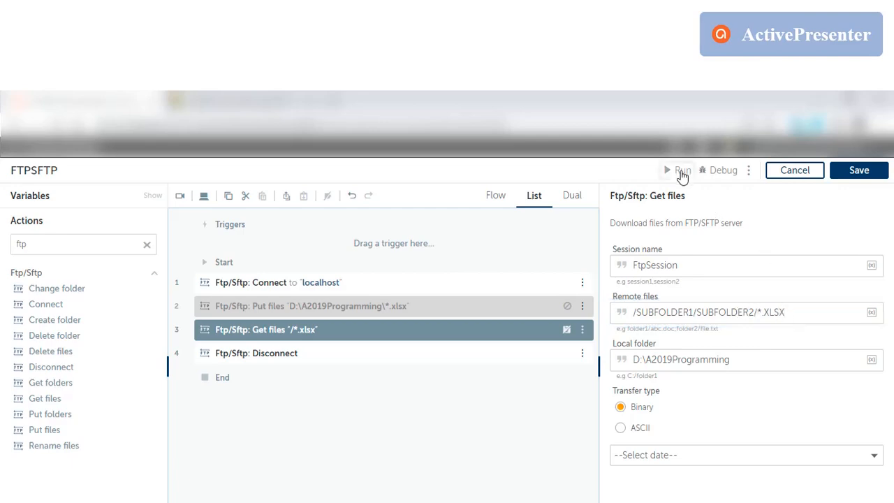
{"action": "left_click", "coordinate": [859, 169]}
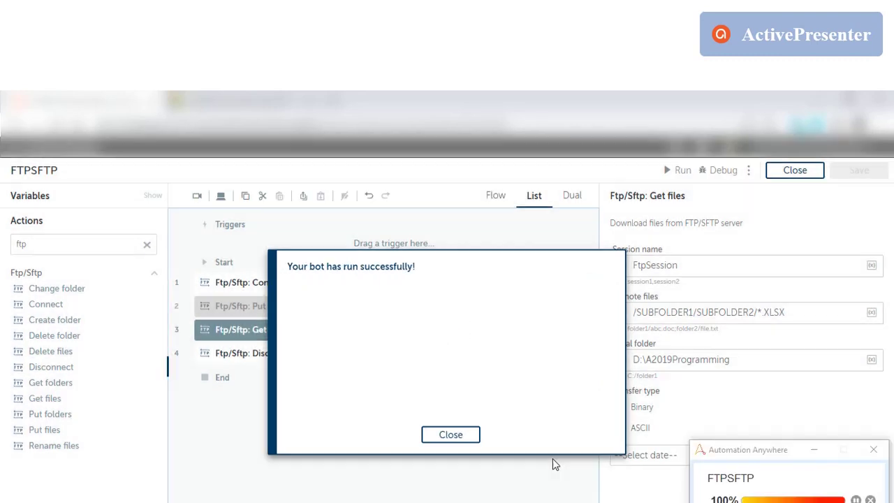
Dismiss the success message, review the ten worksheets in the subfolder, and return to the editor.
{"action": "left_click", "coordinate": [450, 435]}
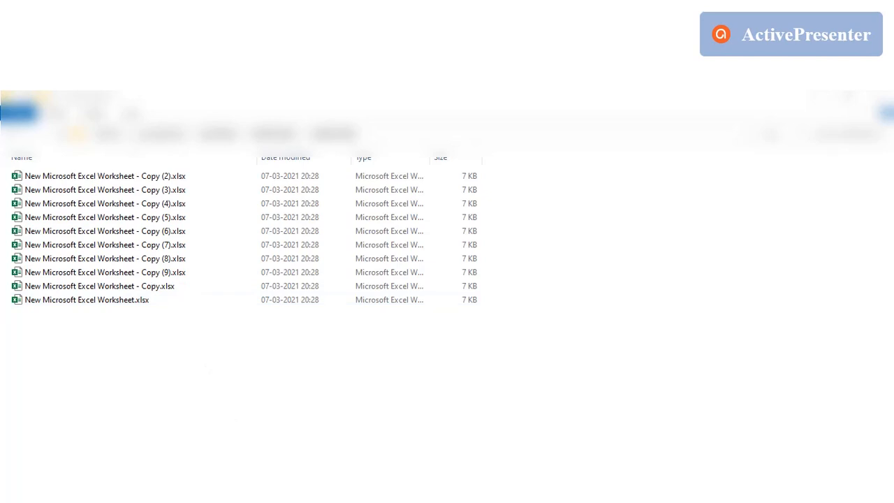
{"action": "key", "text": "ctrl+a"}
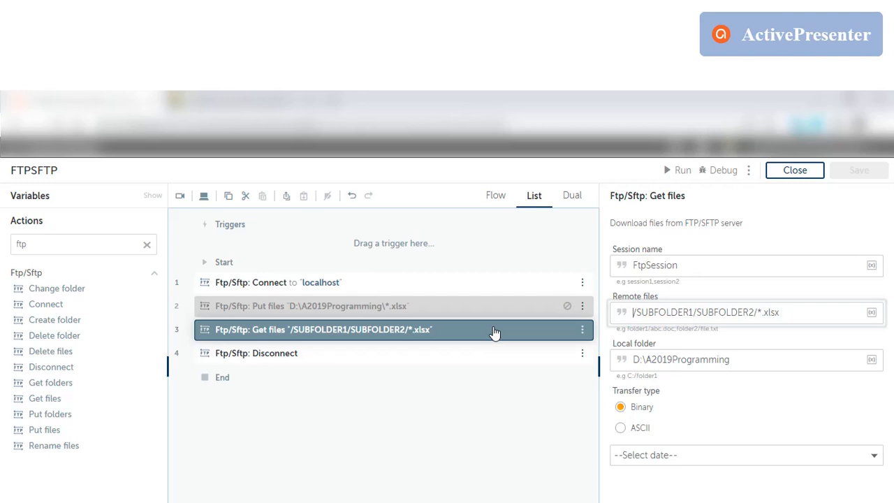
Change the remote pattern extension to uppercase *.XLSX, then save and run the bot.
{"action": "double_click", "coordinate": [774, 313]}
{"action": "type", "text": "XLSX"}
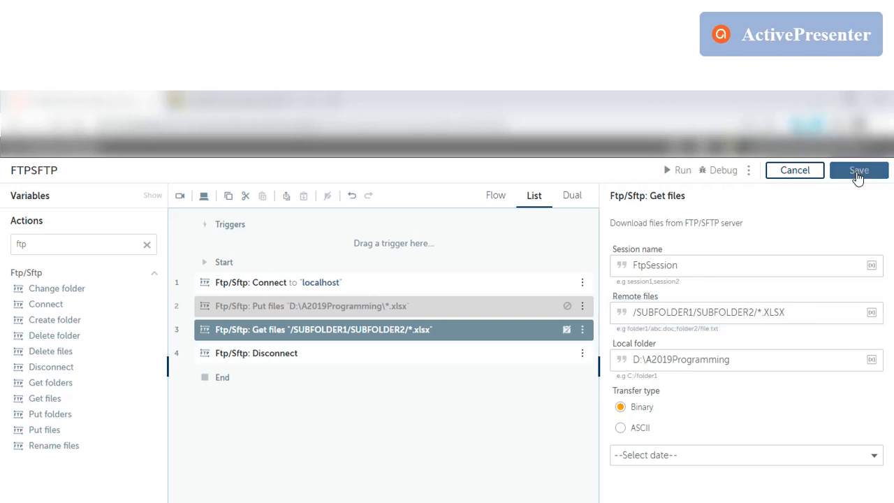
{"action": "left_click", "coordinate": [859, 170]}
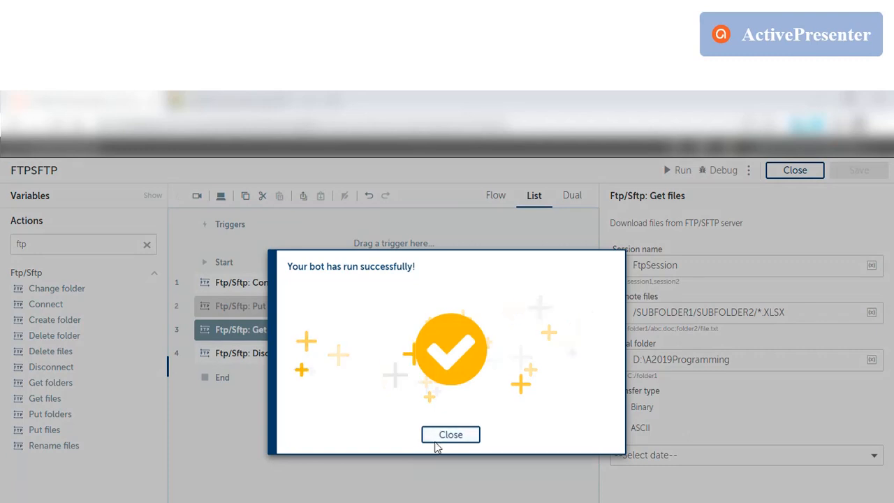
Dismiss the success message and view the folder holding only New Microsoft Excel Worksheet.XLSX.
{"action": "left_click", "coordinate": [450, 435]}
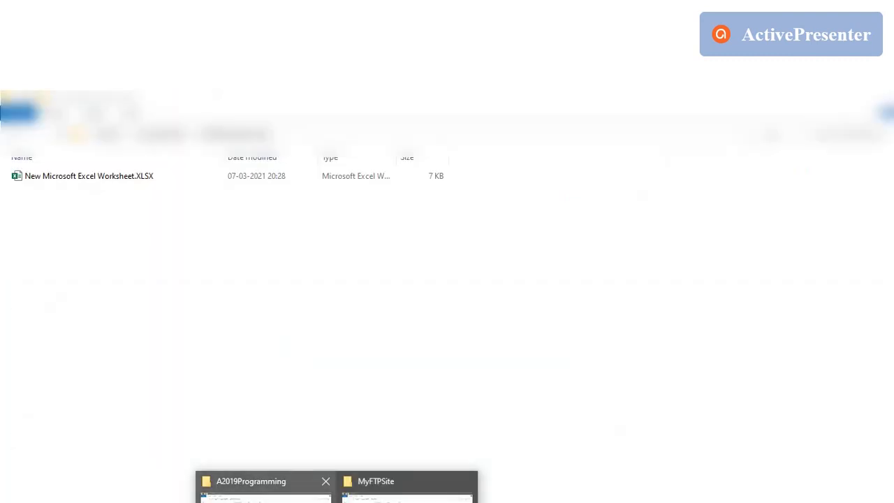
{"action": "left_click", "coordinate": [90, 175]}
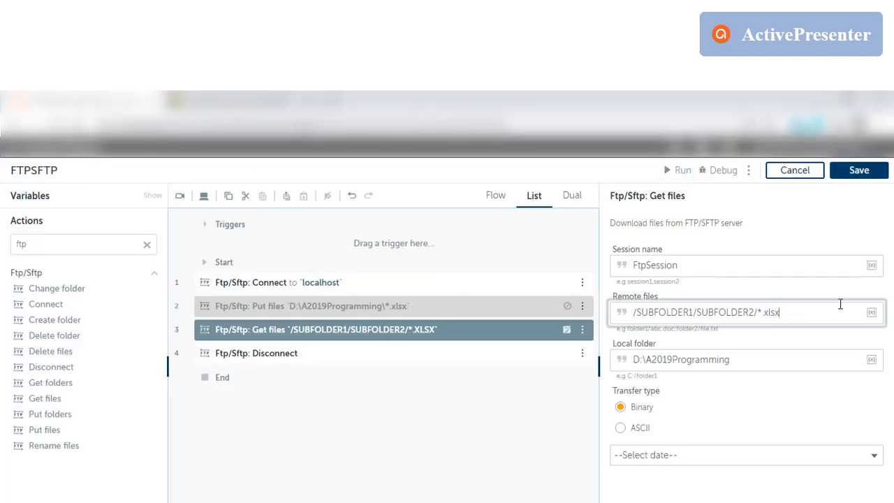
Save the bot with the lowercase *.xlsx remote path, run it, and close the success message.
{"action": "left_click", "coordinate": [858, 170]}
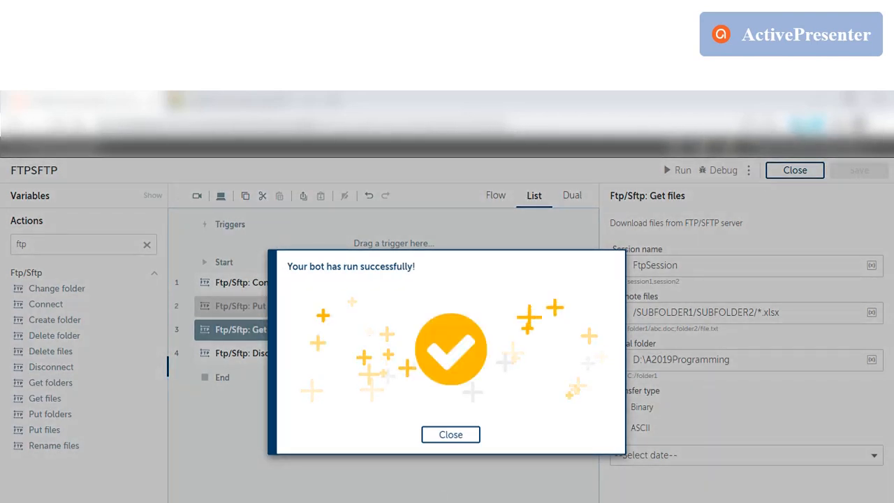
{"action": "left_click", "coordinate": [449, 435]}
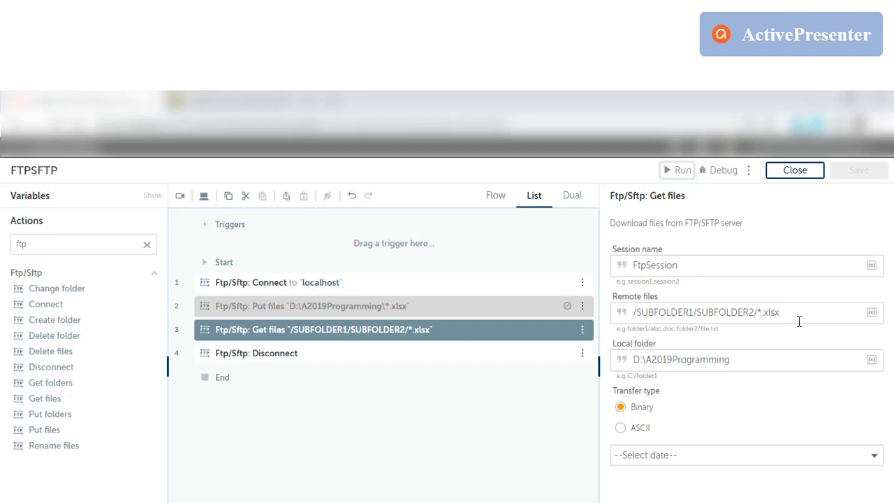
{"action": "mouse_move", "coordinate": [236, 479]}
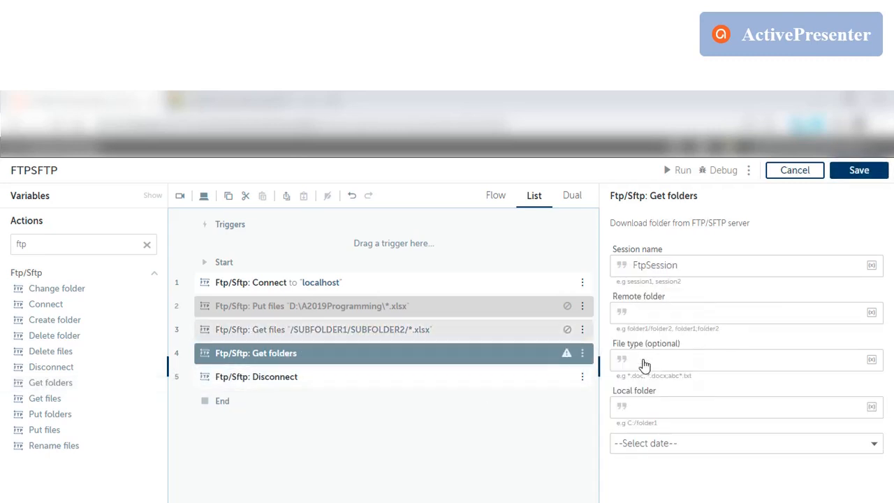
{"action": "mouse_move", "coordinate": [462, 339]}
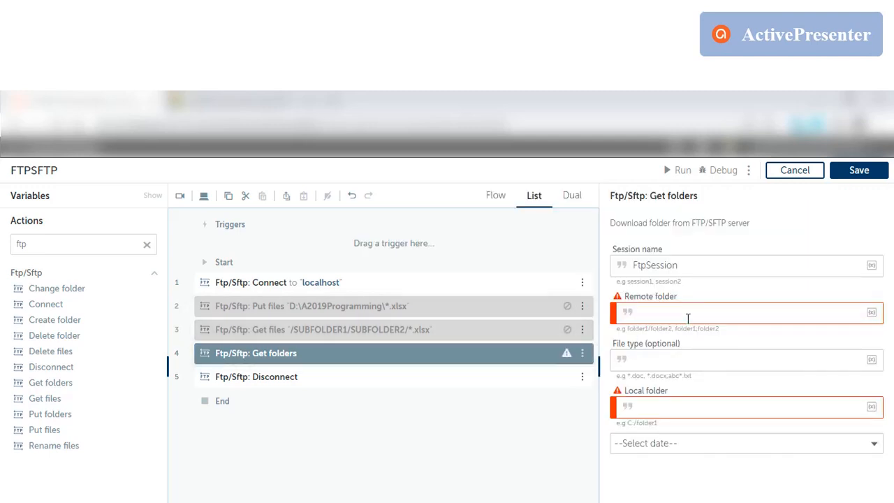
Set Get folders to remote /SUBFOLDER1/SUBFOLDER2, file type *.*, local folder D:\A2019Programming.
{"action": "type", "text": "/SUBFOLDER1/SUBFOLDER2/*.xlsx"}
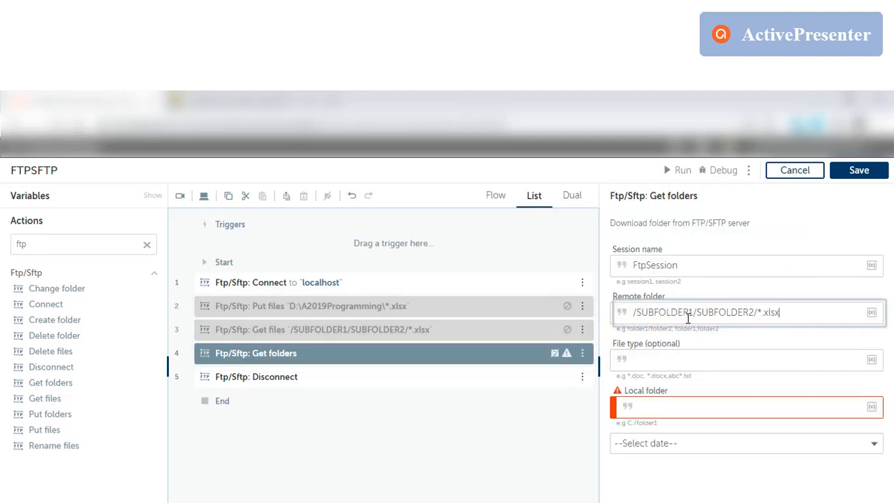
{"action": "key", "text": "BackSpace"}
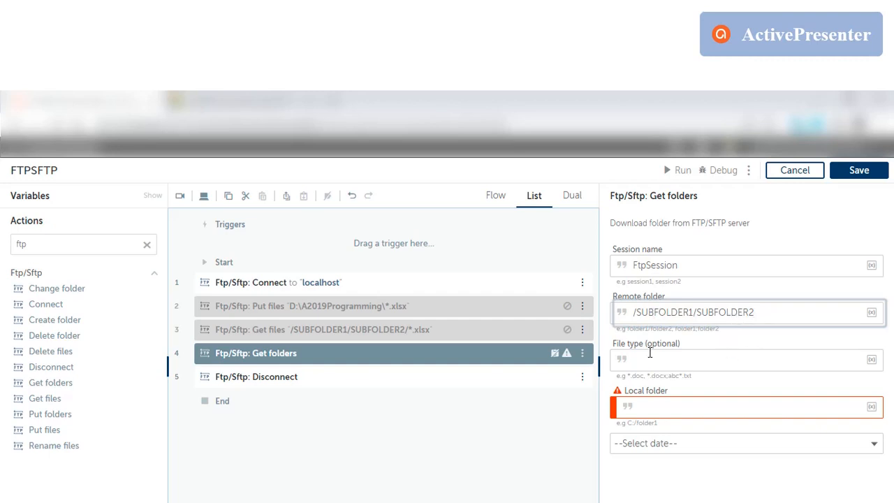
{"action": "left_click", "coordinate": [737, 361]}
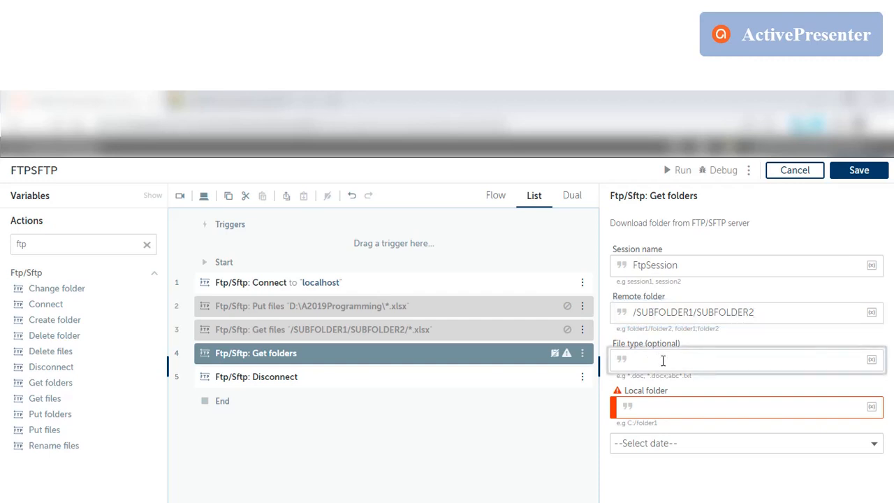
{"action": "type", "text": "*"}
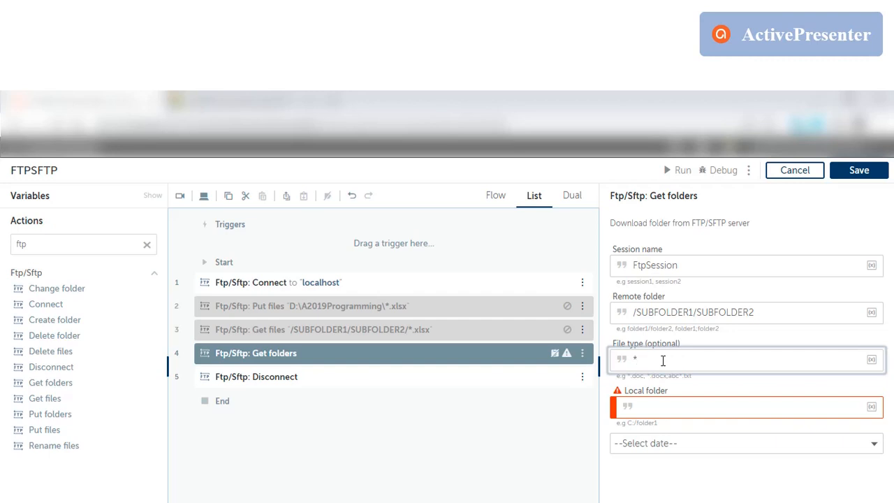
{"action": "left_click", "coordinate": [663, 361]}
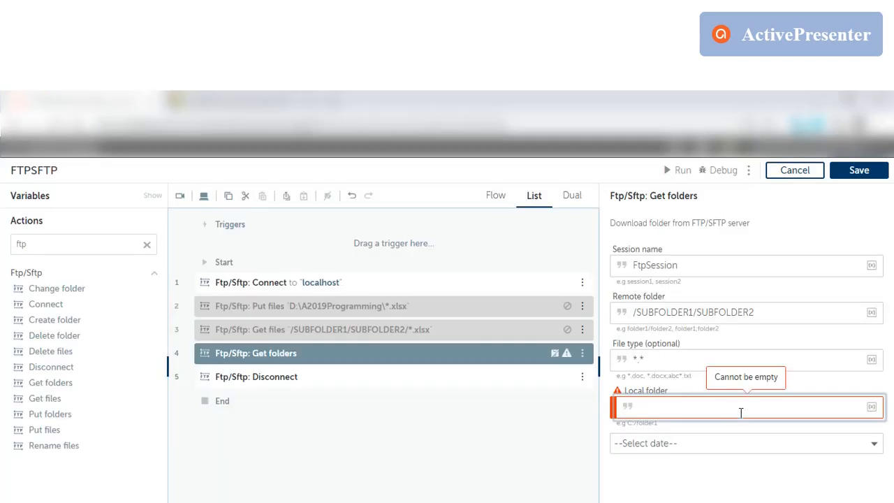
{"action": "type", "text": "D:\\A2019Programming"}
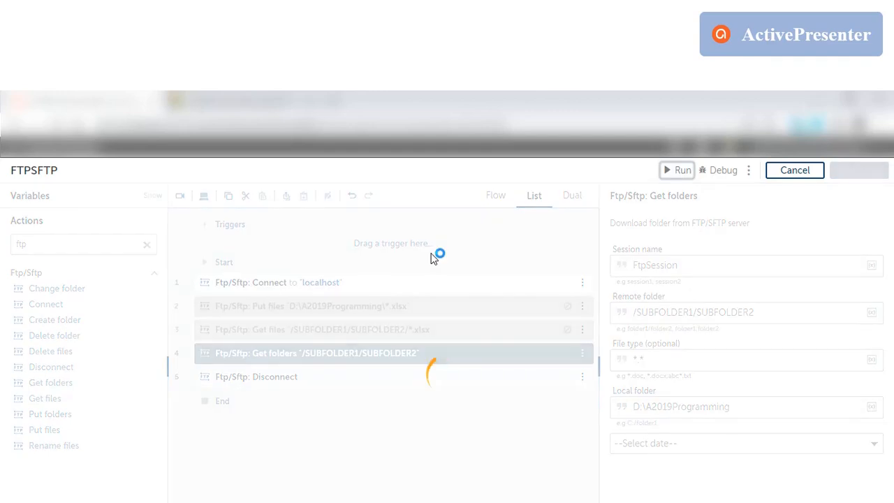
Run the Get folders bot, close the success message, and return to the editor after checking files.
{"action": "left_click", "coordinate": [675, 169]}
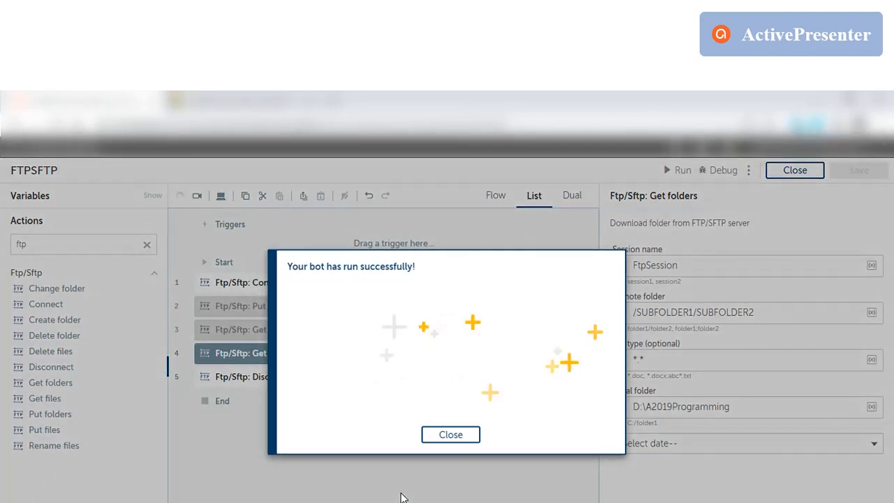
{"action": "left_click", "coordinate": [450, 434]}
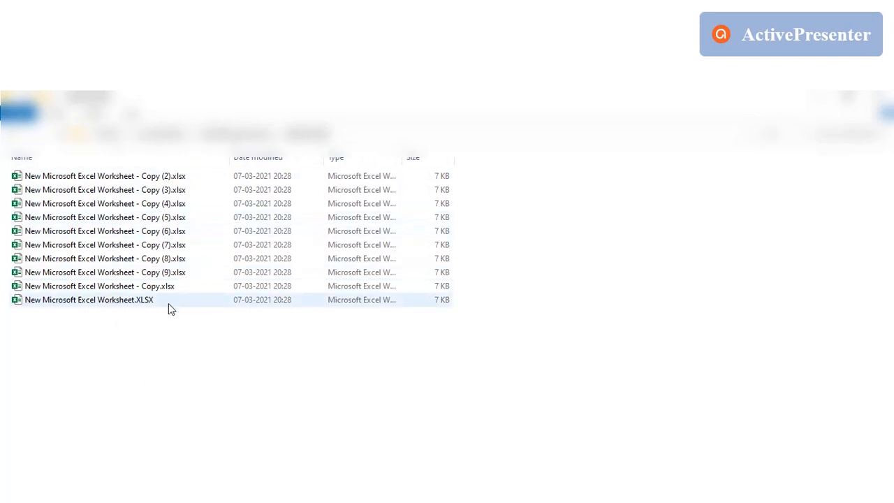
{"action": "left_click", "coordinate": [669, 448]}
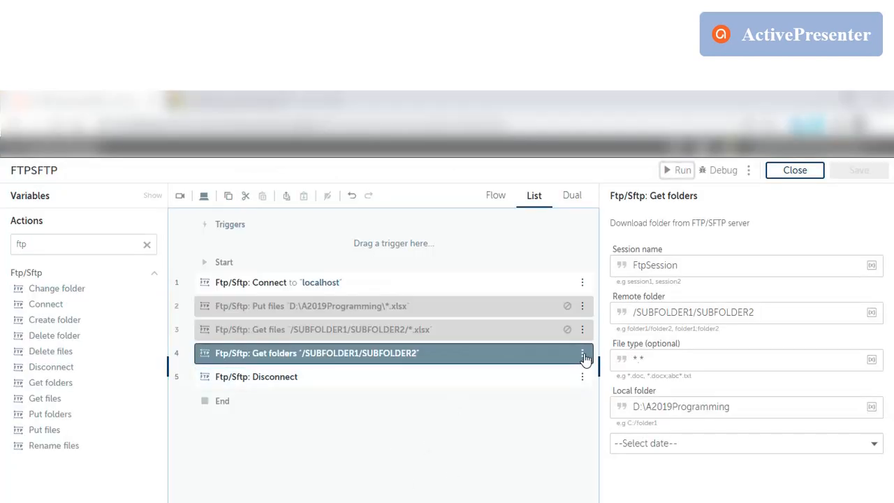
Disable step 4 and add Put folders uploading D:\A2019Programming\SUBFOLDER3 with *.* file types before Disconnect.
{"action": "left_click", "coordinate": [581, 354]}
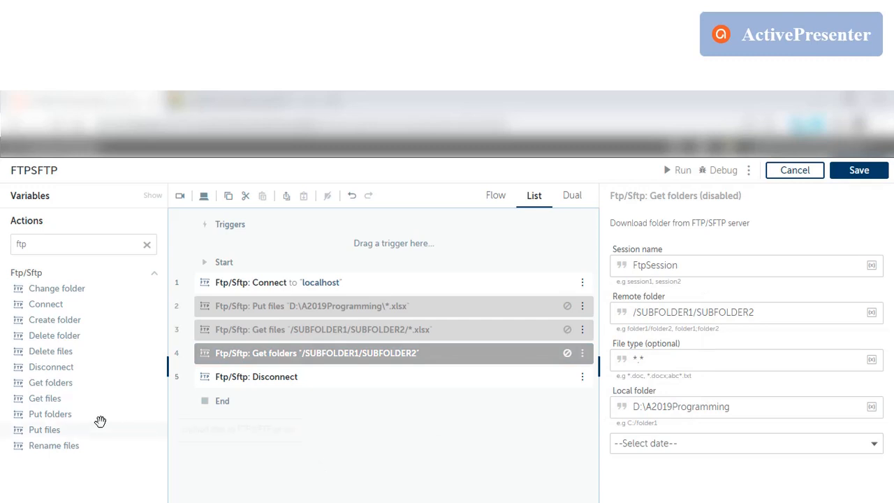
{"action": "left_click_drag", "start_coordinate": [50, 414], "coordinate": [279, 376]}
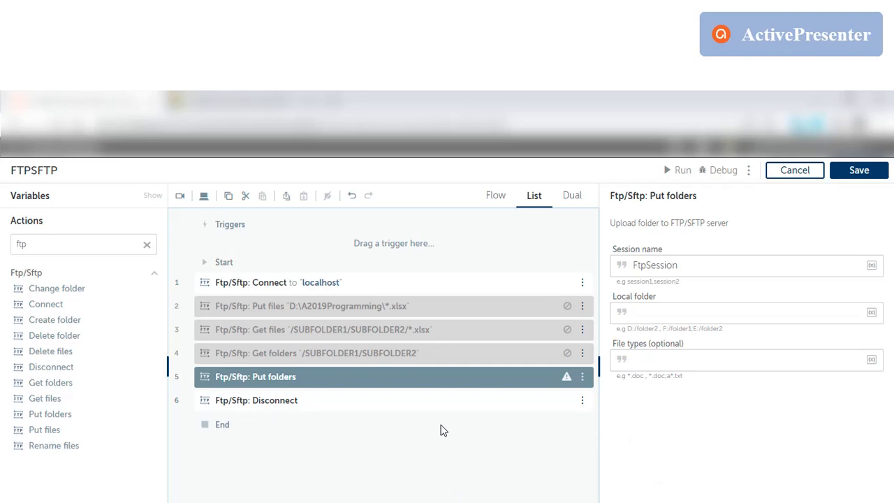
{"action": "left_click", "coordinate": [740, 312]}
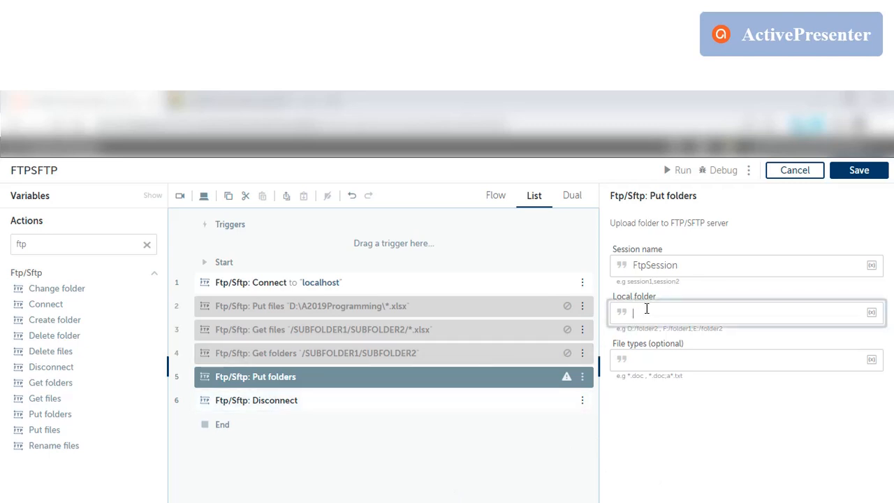
{"action": "type", "text": "D:\\A2019Programming"}
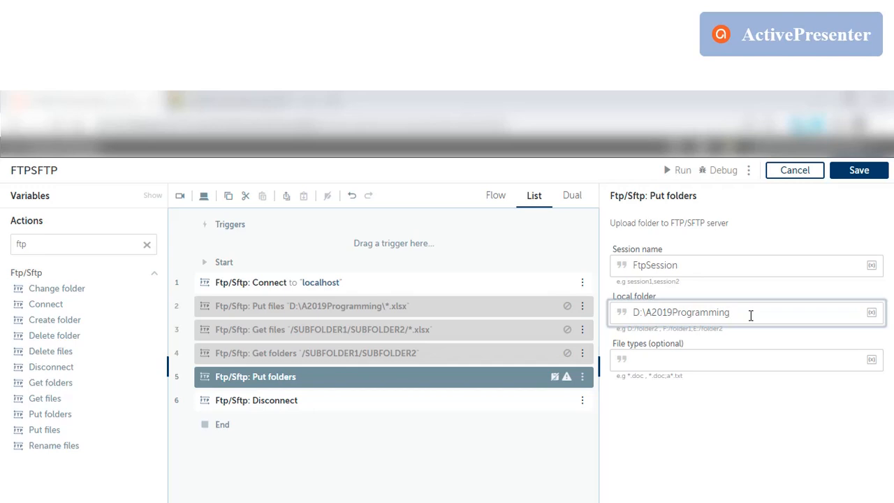
{"action": "type", "text": "\\"}
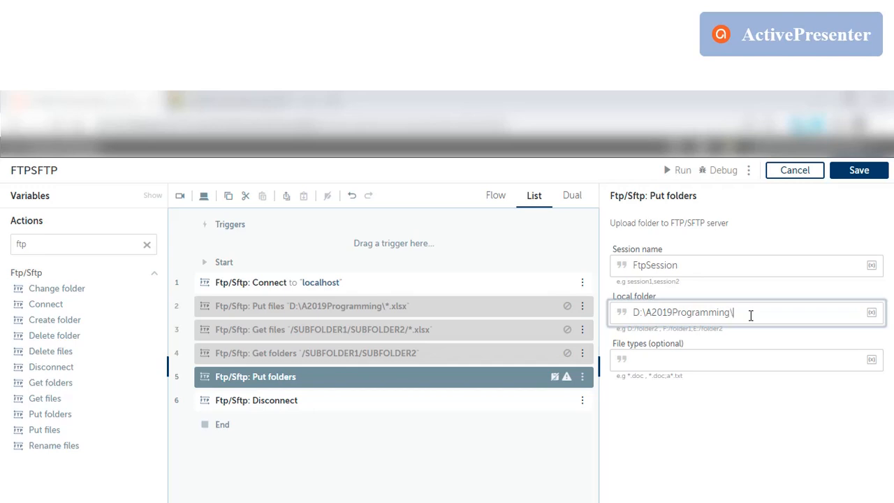
{"action": "type", "text": "SUBFOLDER3"}
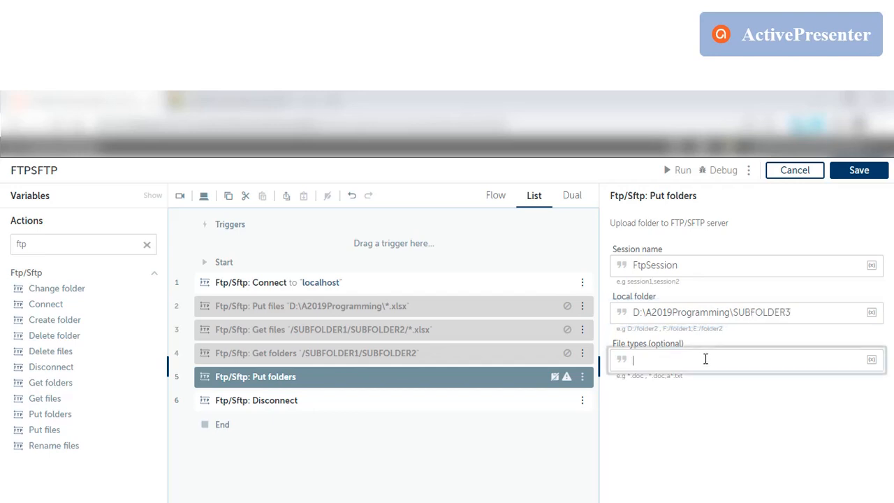
{"action": "type", "text": "*.*"}
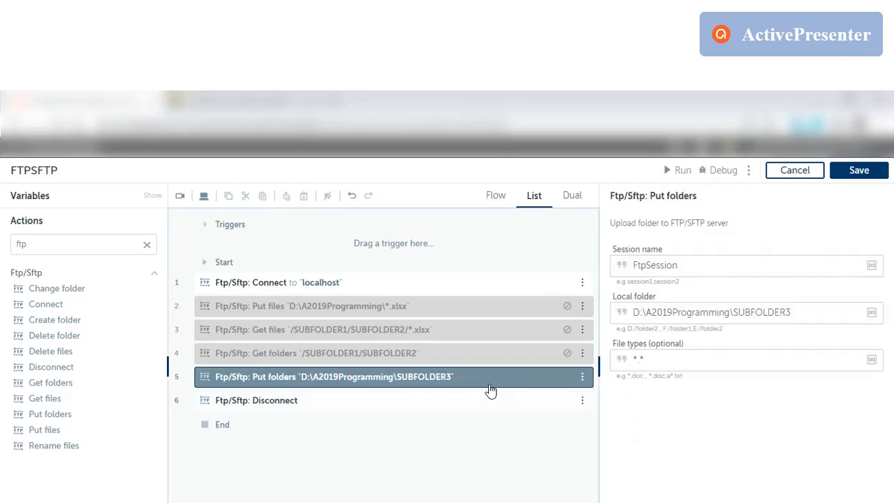
{"action": "left_click", "coordinate": [858, 170]}
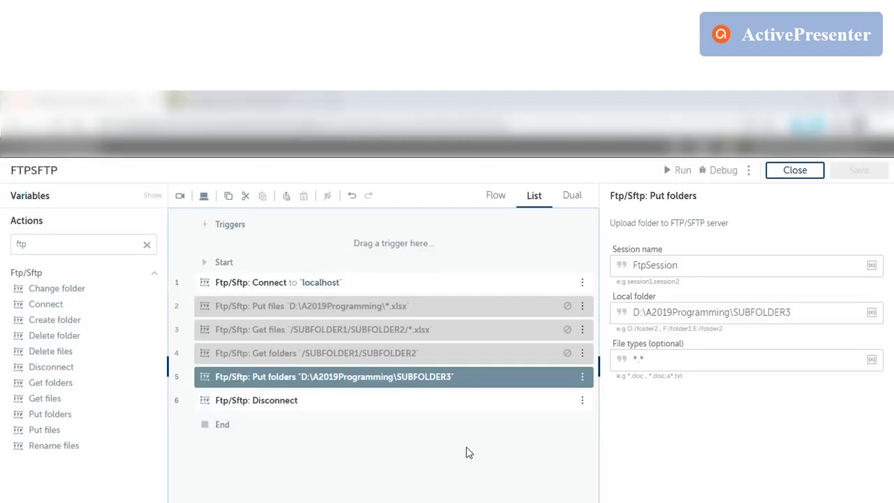
{"action": "mouse_move", "coordinate": [402, 410]}
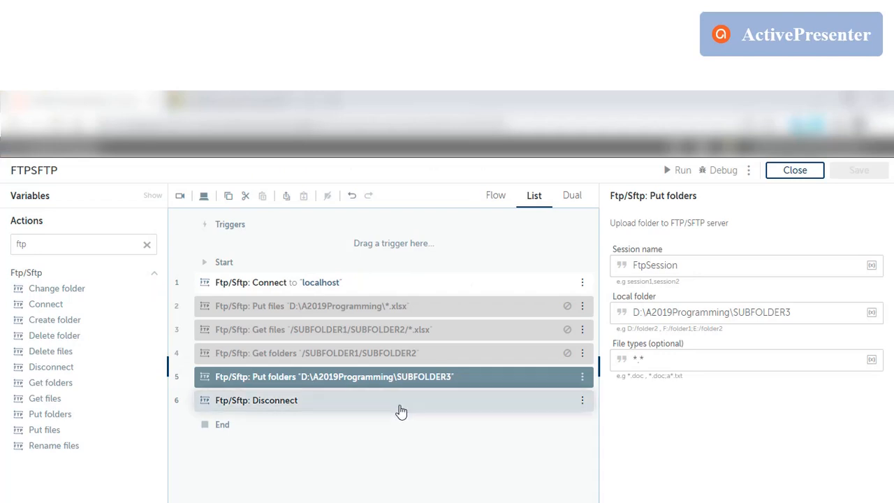
{"action": "mouse_move", "coordinate": [391, 326]}
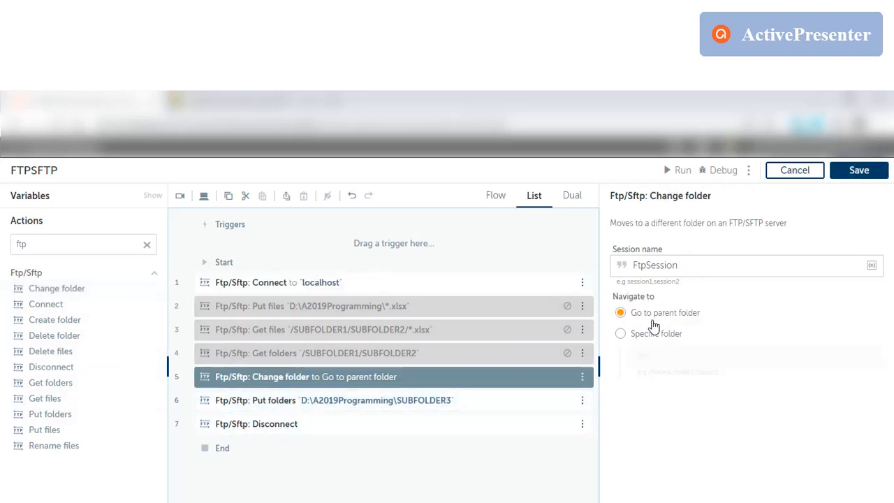
Set Change folder to Specific folder /SUBFOLDER1/SUBFOLDER2 and apply the settings.
{"action": "left_click", "coordinate": [620, 333]}
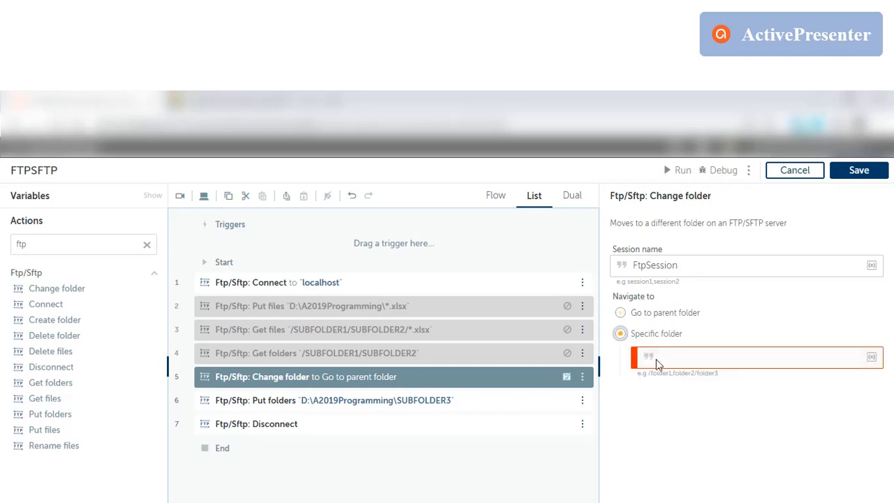
{"action": "type", "text": "/"}
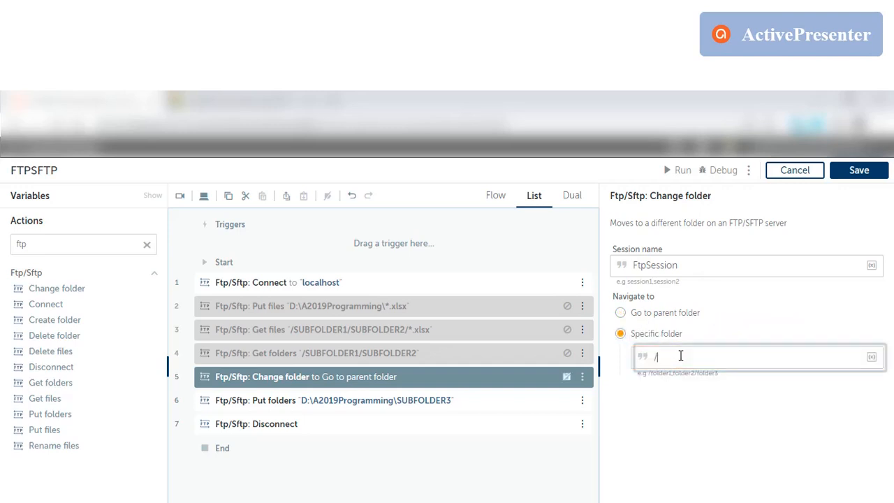
{"action": "type", "text": "SUBFOLDER"}
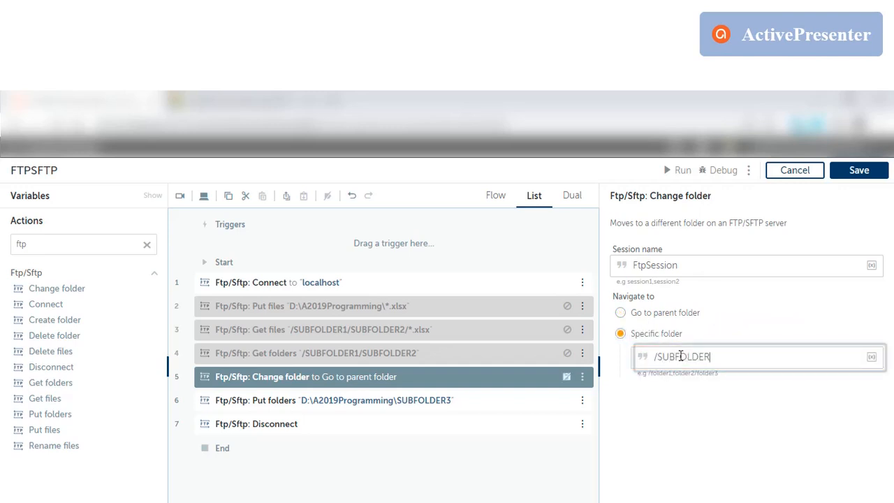
{"action": "type", "text": "1/SUB"}
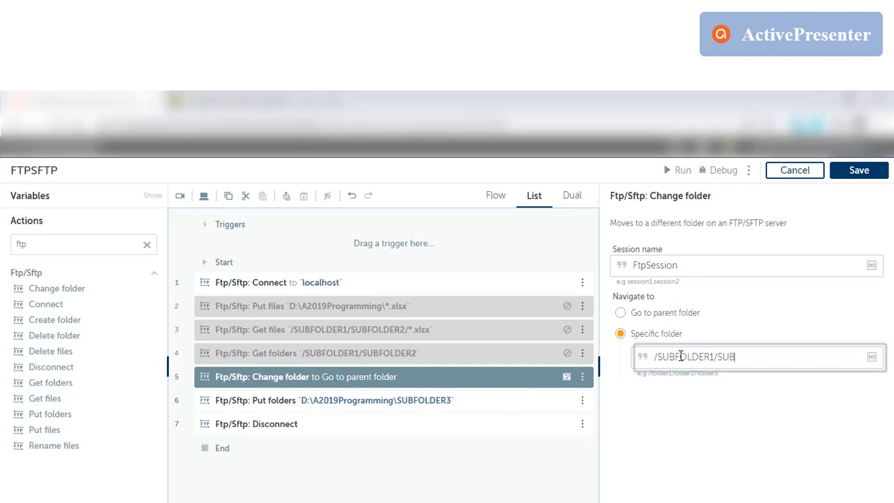
{"action": "type", "text": "FOLDER2"}
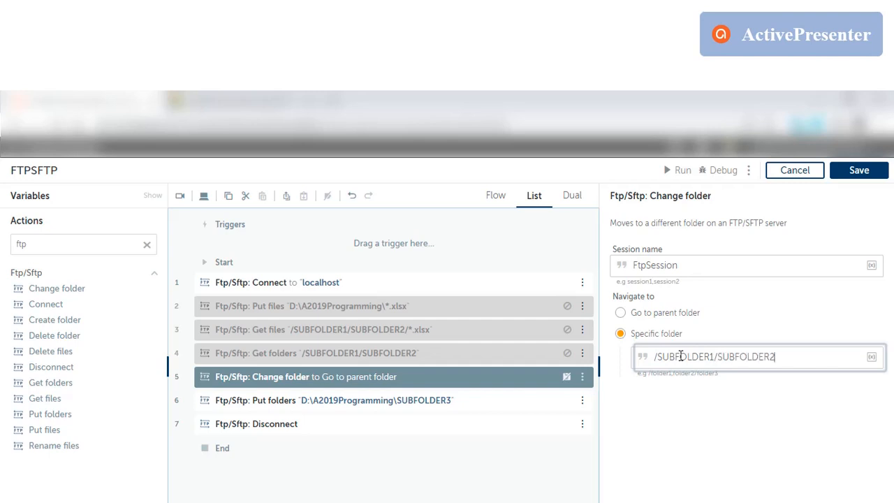
{"action": "left_click", "coordinate": [701, 468]}
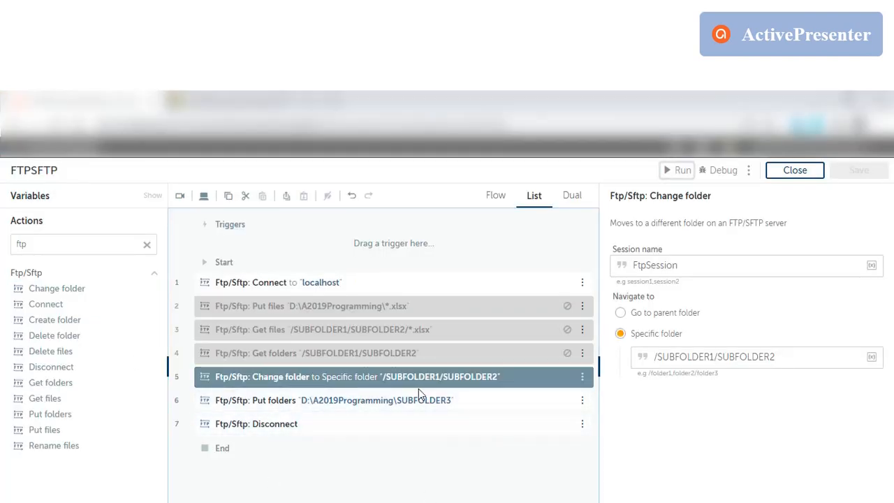
{"action": "mouse_move", "coordinate": [59, 320]}
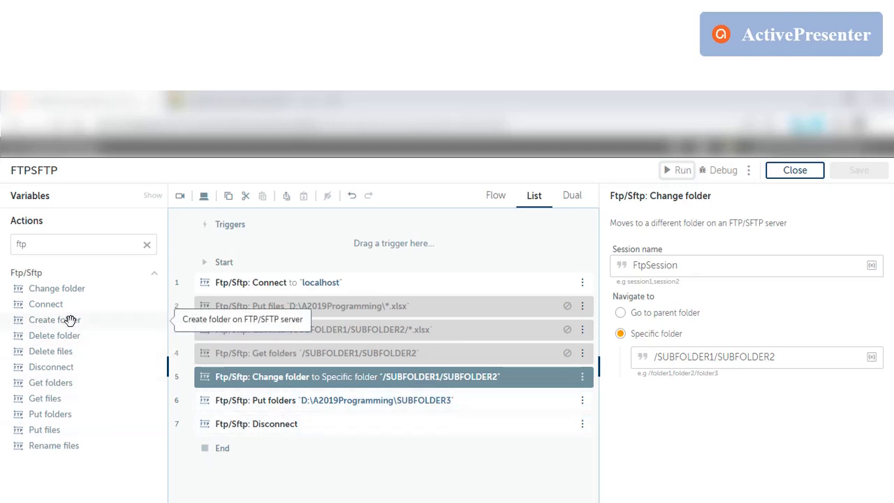